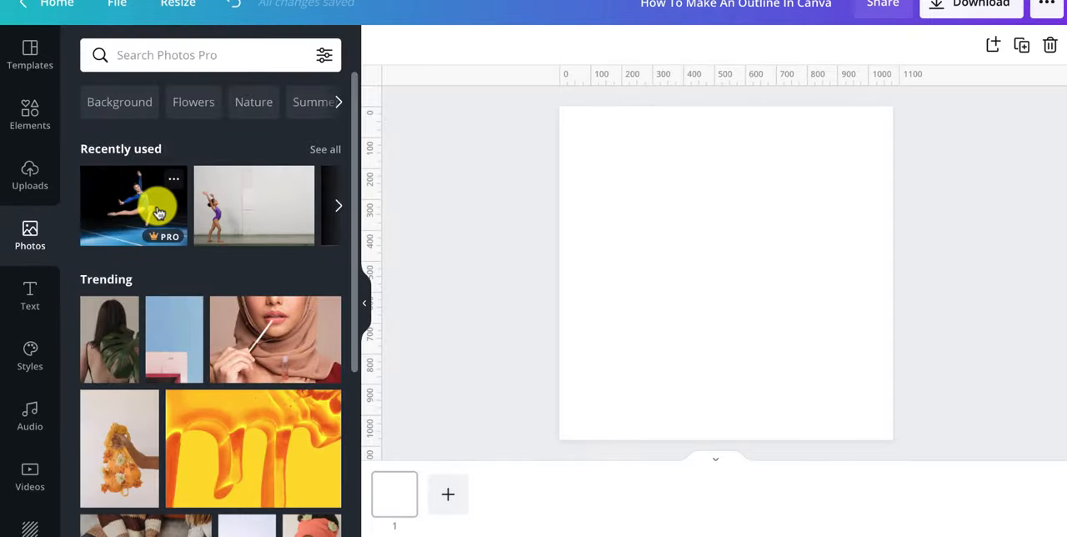
Add the gymnast photo to the page and shift its duplicate slightly down and right.
click(134, 206)
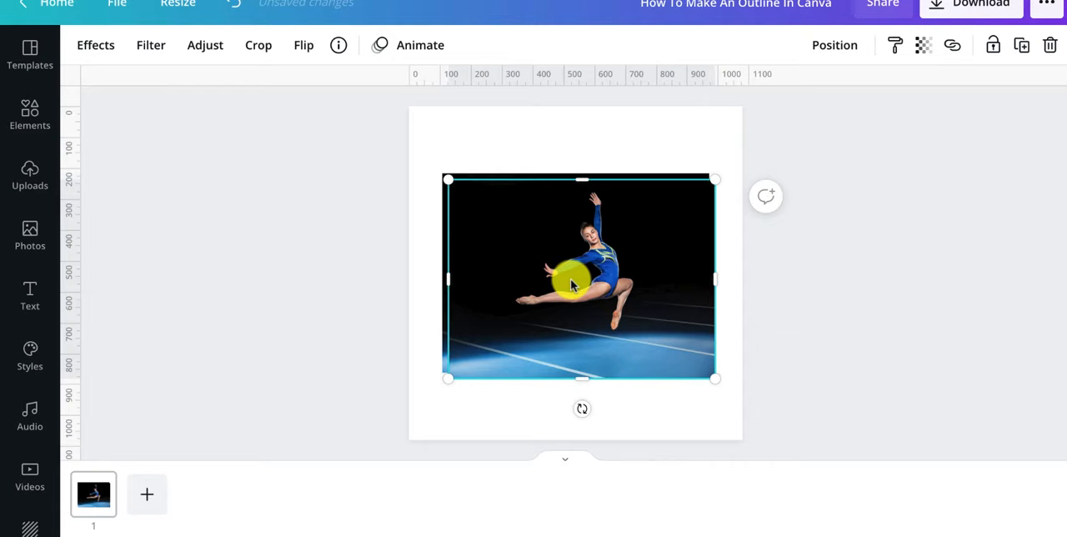
drag(573, 279, 575, 311)
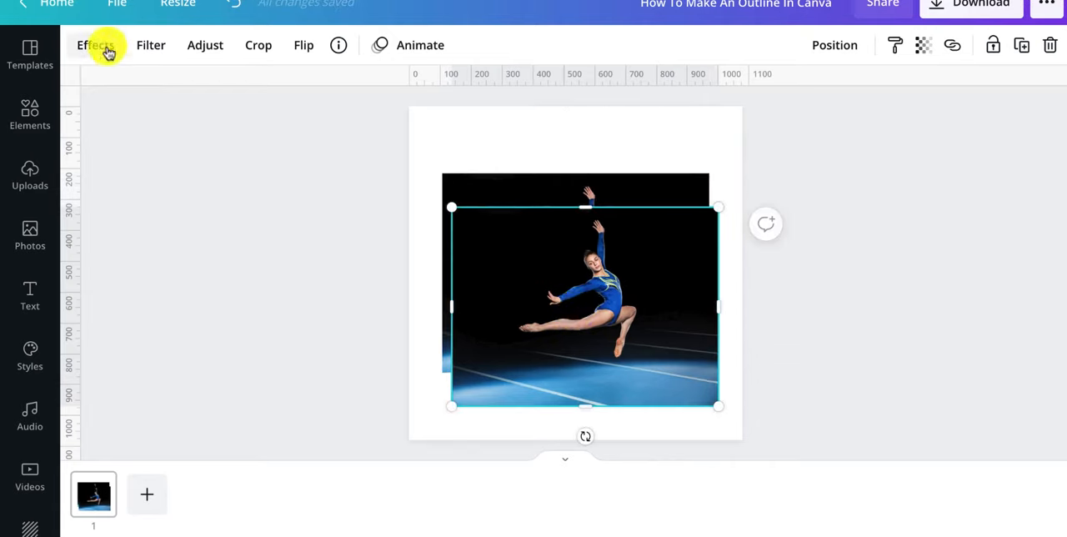
Run Background Remover on the top photo copy, leaving the gymnast cut out.
click(95, 45)
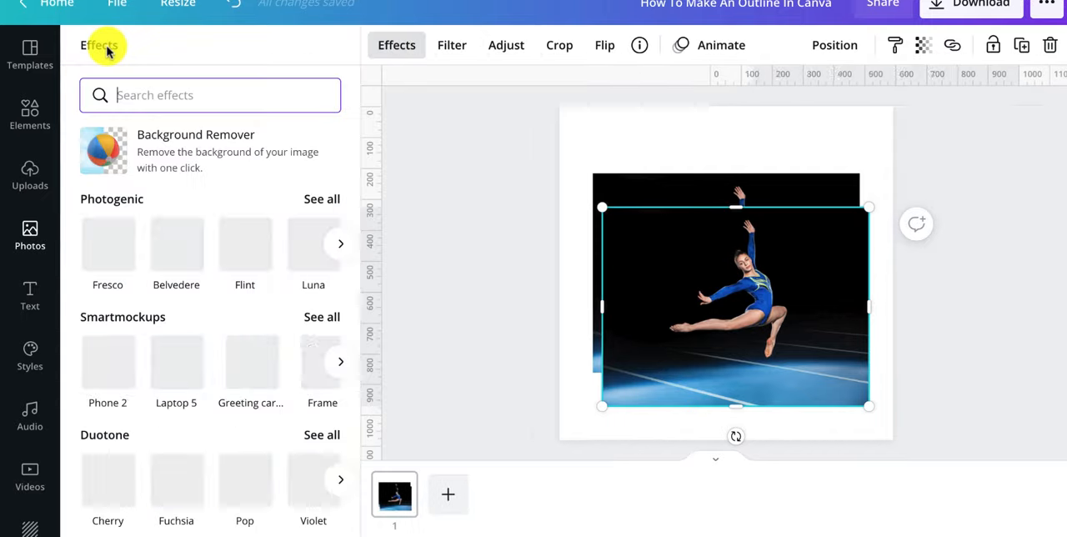
click(195, 150)
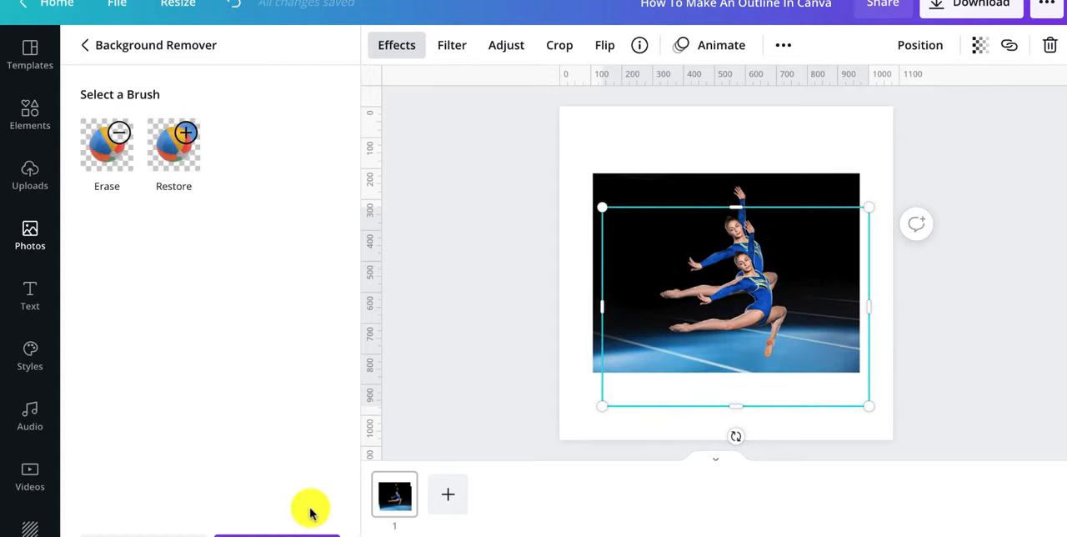
click(83, 45)
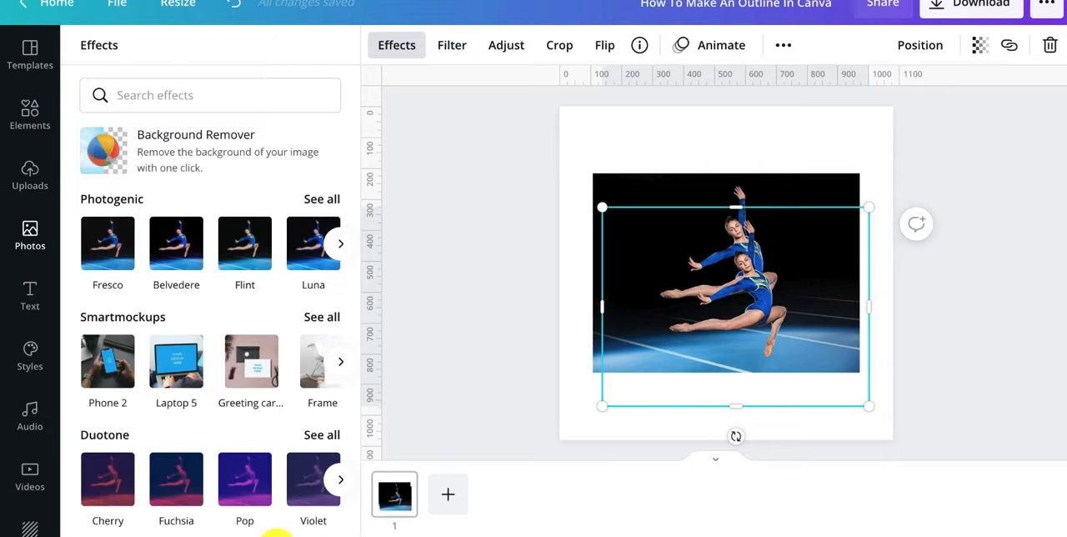
mouse_move(502, 310)
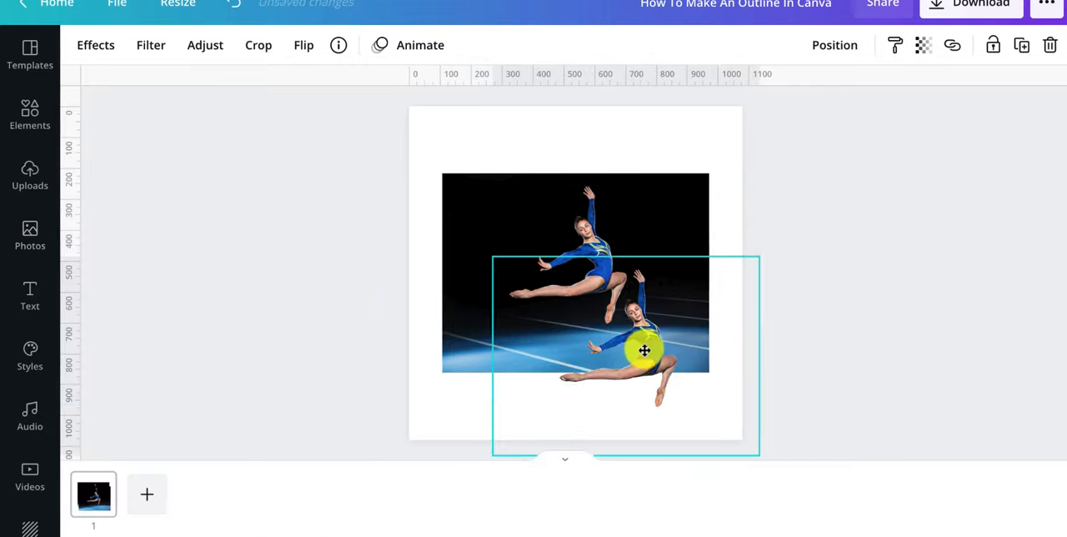
Move the cut-out gymnast lower right over the original photo and reopen its effects.
drag(643, 351, 653, 326)
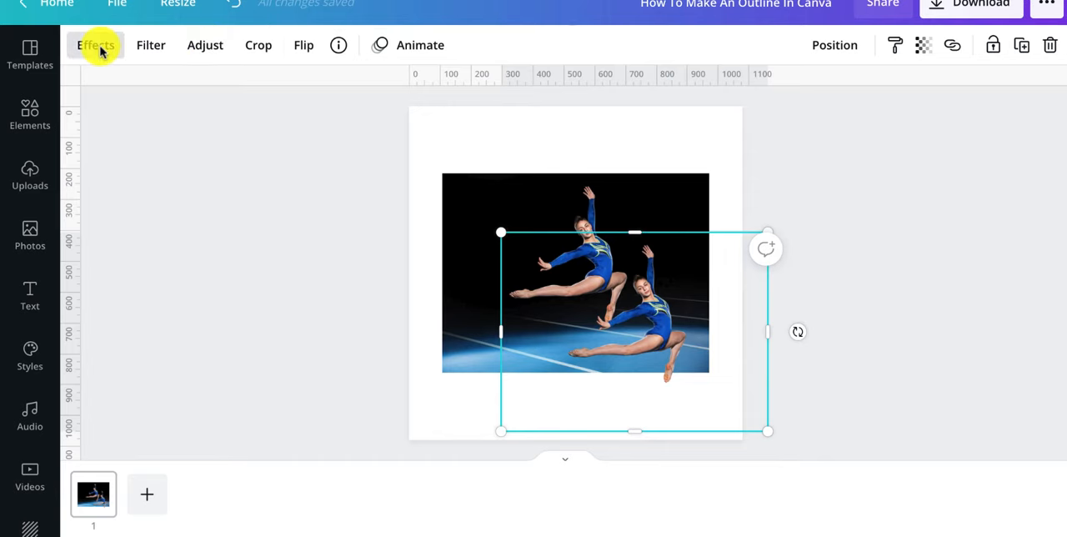
click(94, 45)
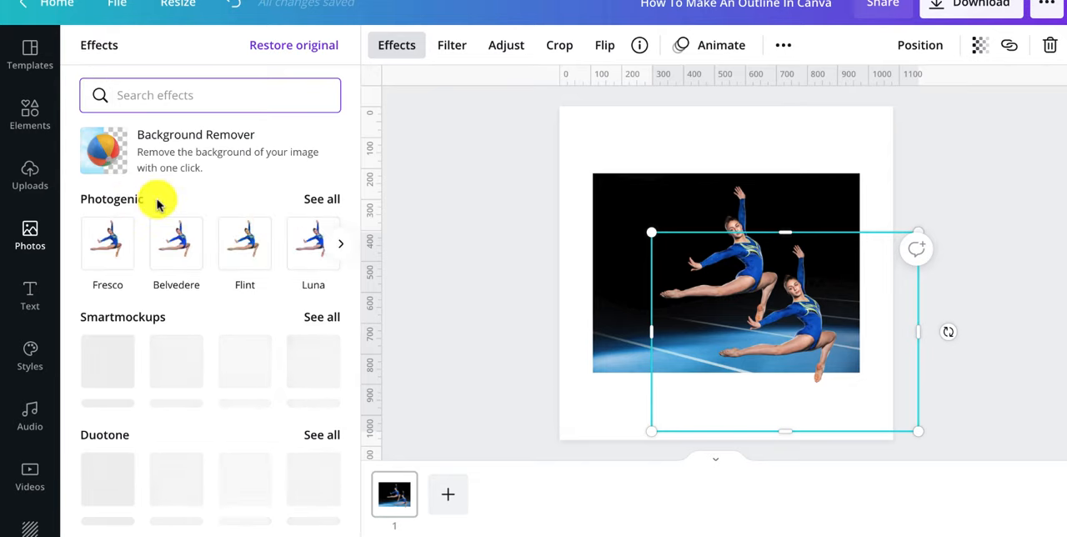
Apply the Outrun Color Pop filter, tinting the cut-out gymnast purple and pink.
click(321, 198)
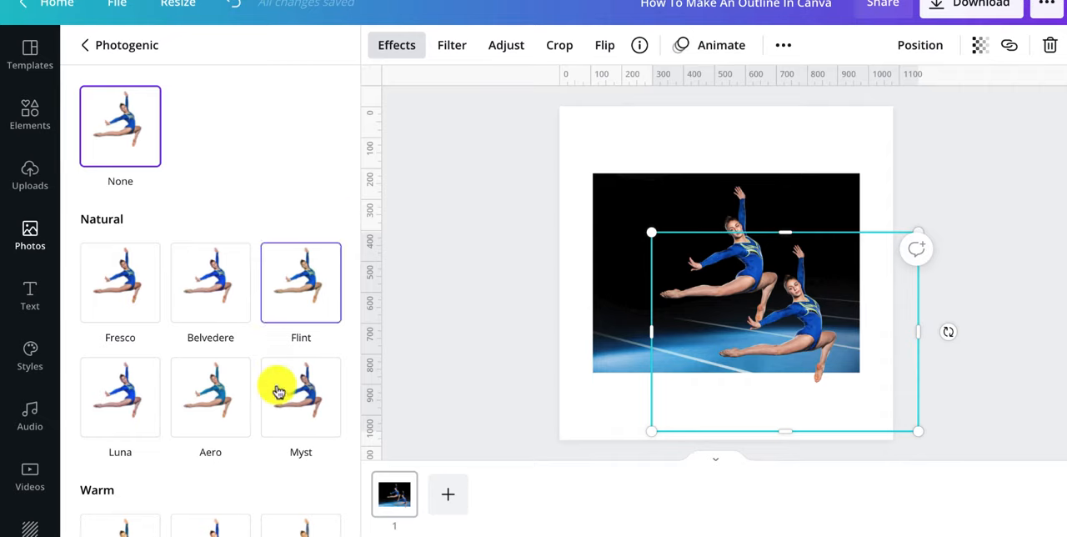
scroll(down, 3)
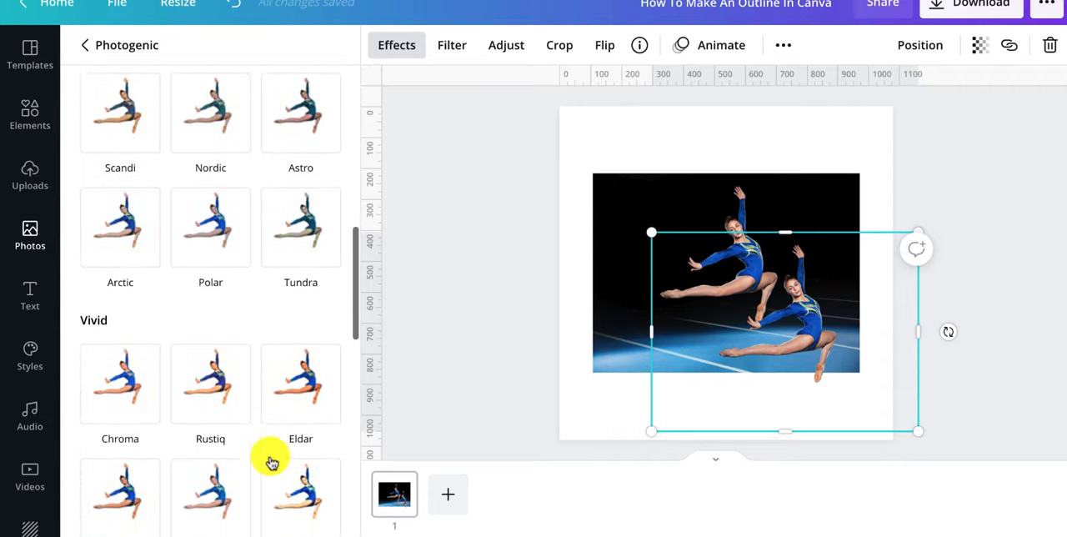
scroll(down, 3)
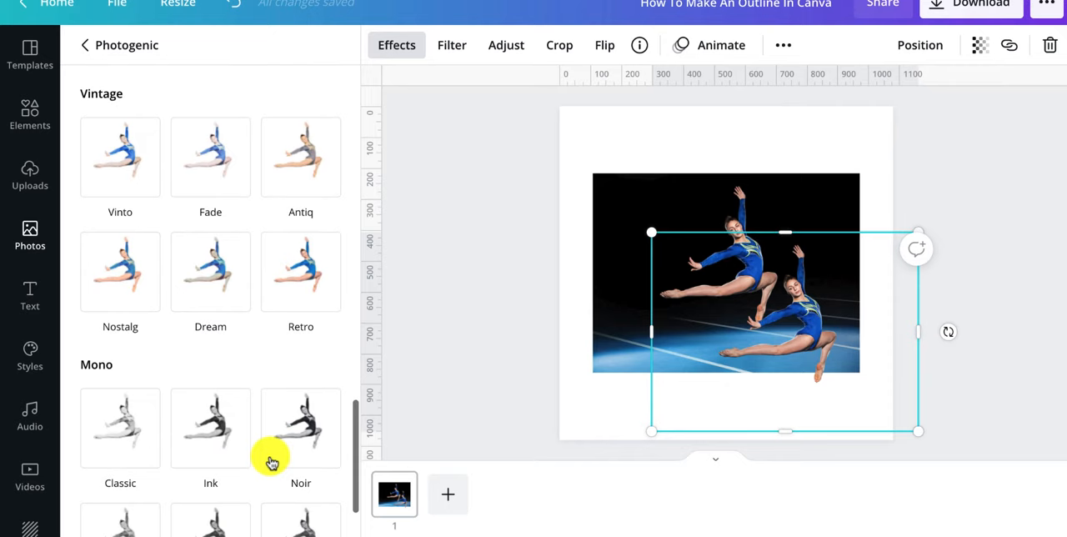
scroll(down, 3)
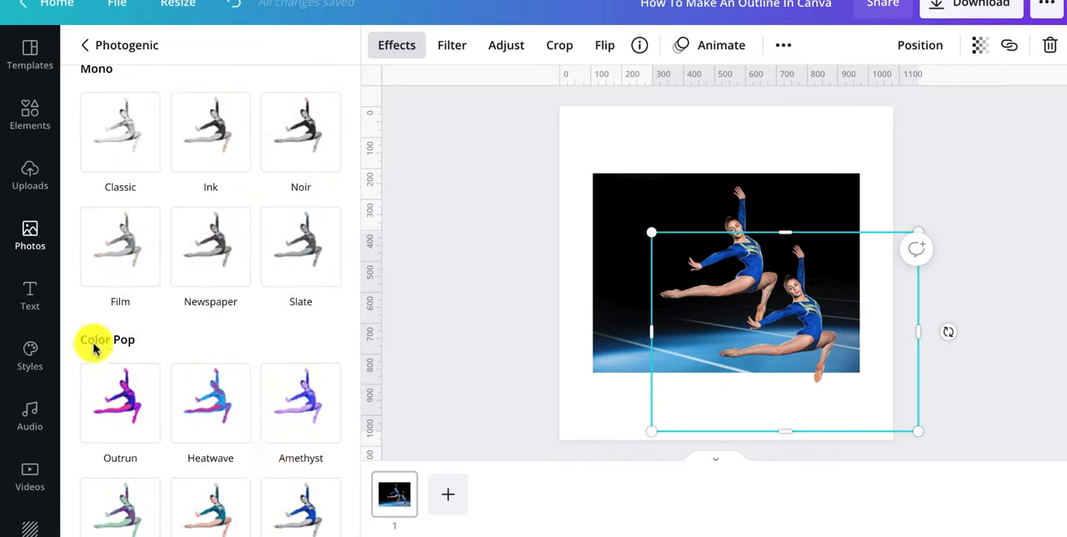
mouse_move(164, 357)
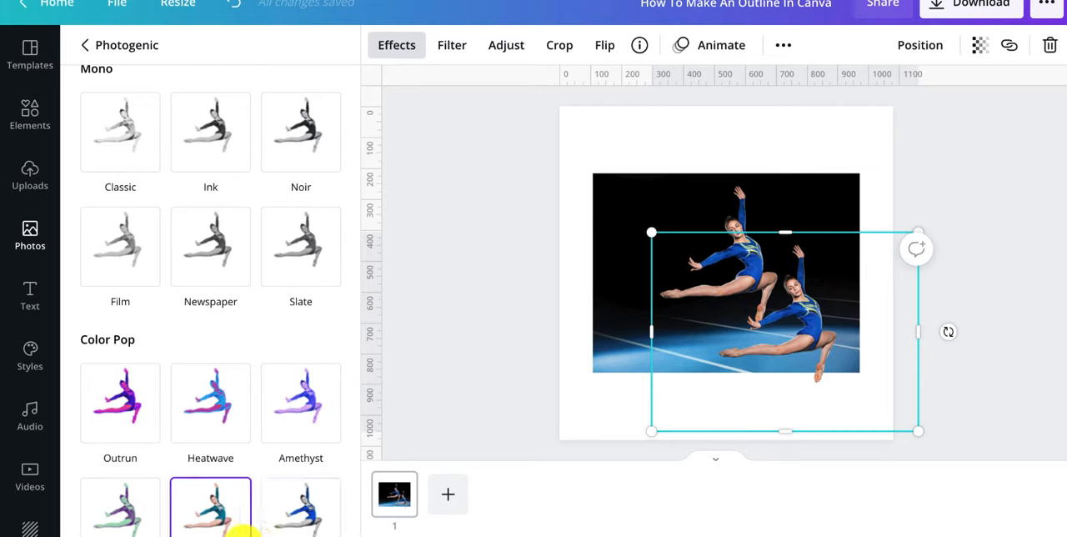
click(119, 403)
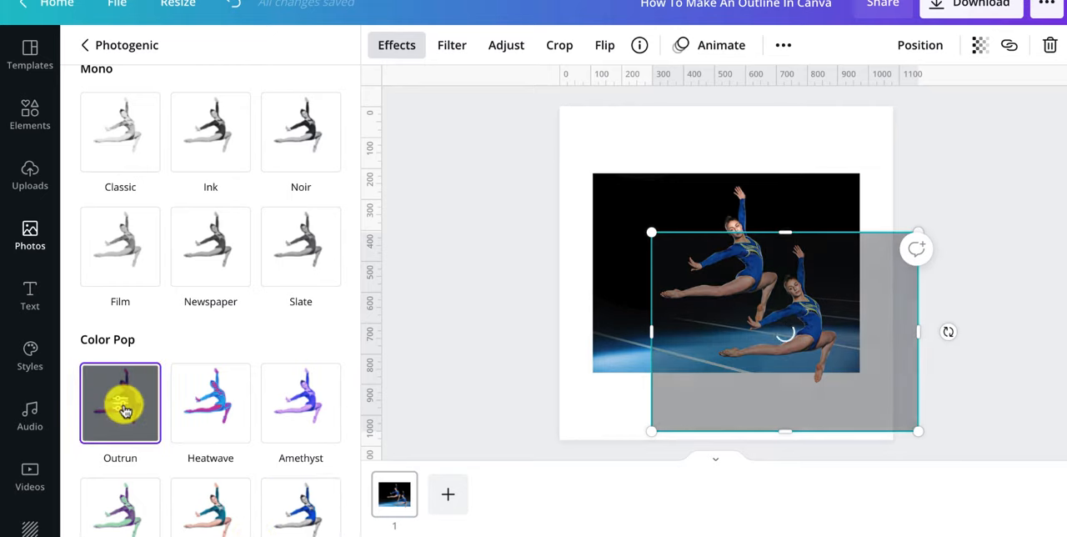
click(120, 402)
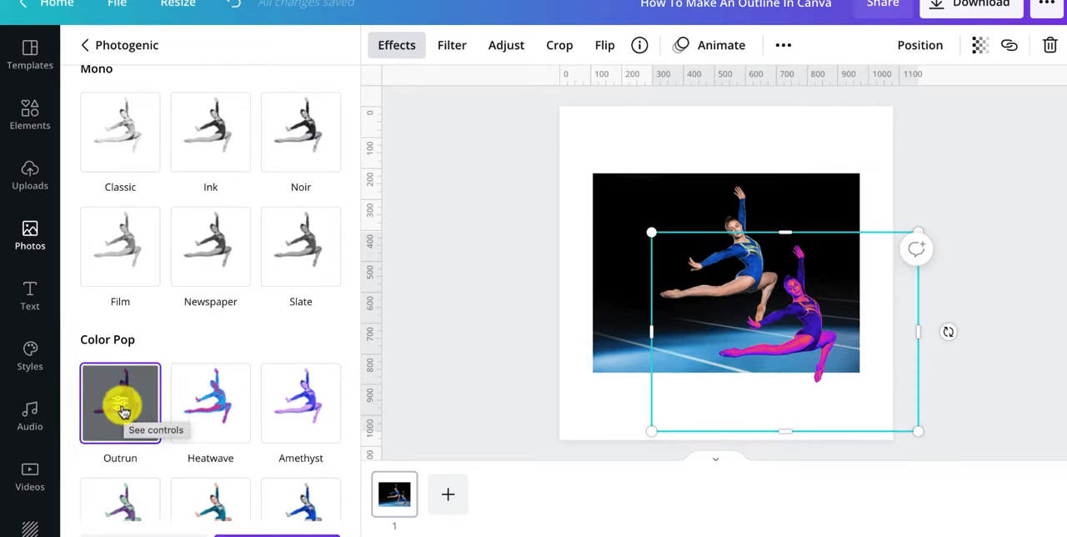
click(120, 402)
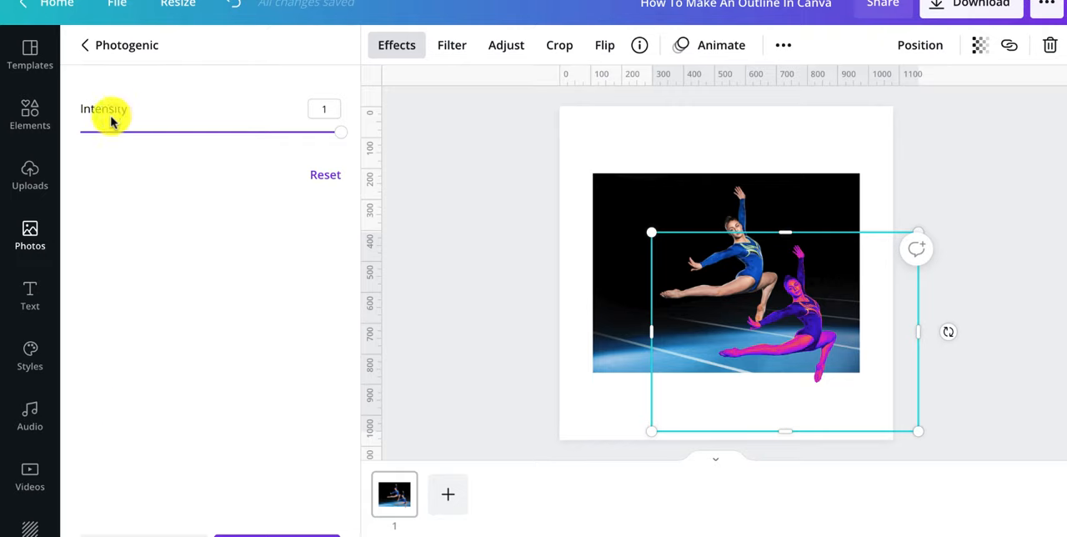
mouse_move(307, 250)
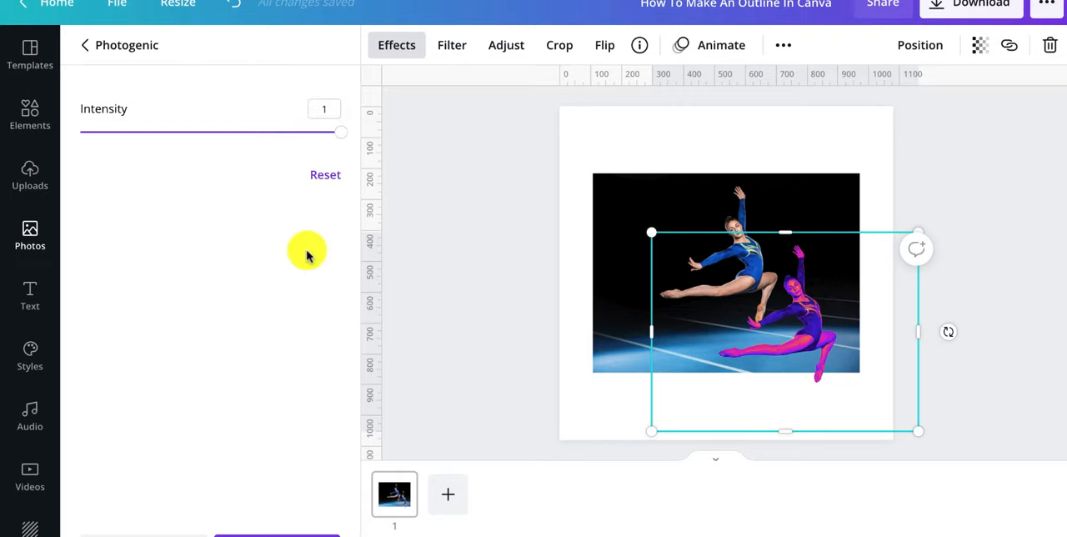
click(85, 45)
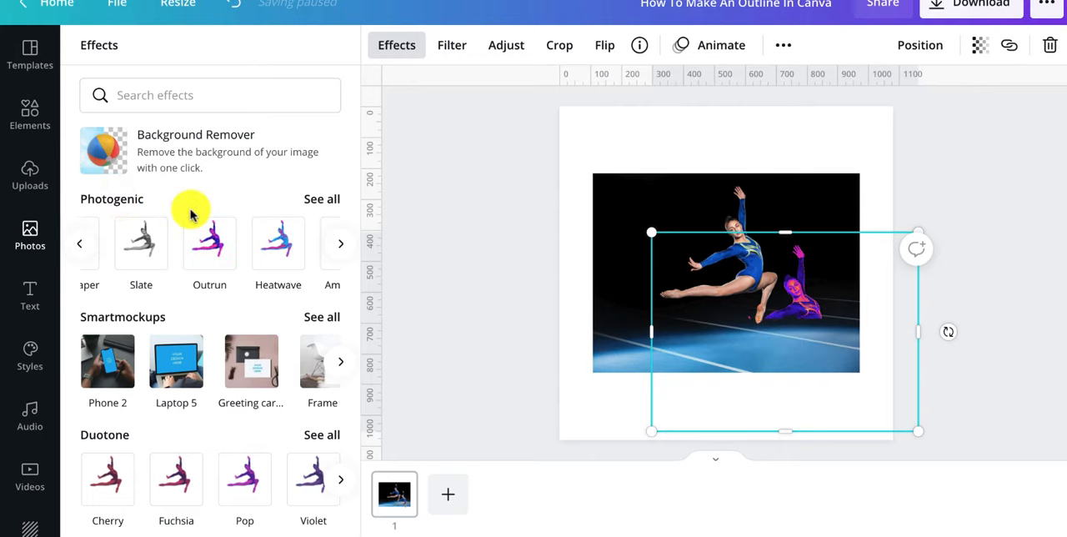
Apply the ColorMix Glow preset to the cut-out gymnast.
scroll(down, 3)
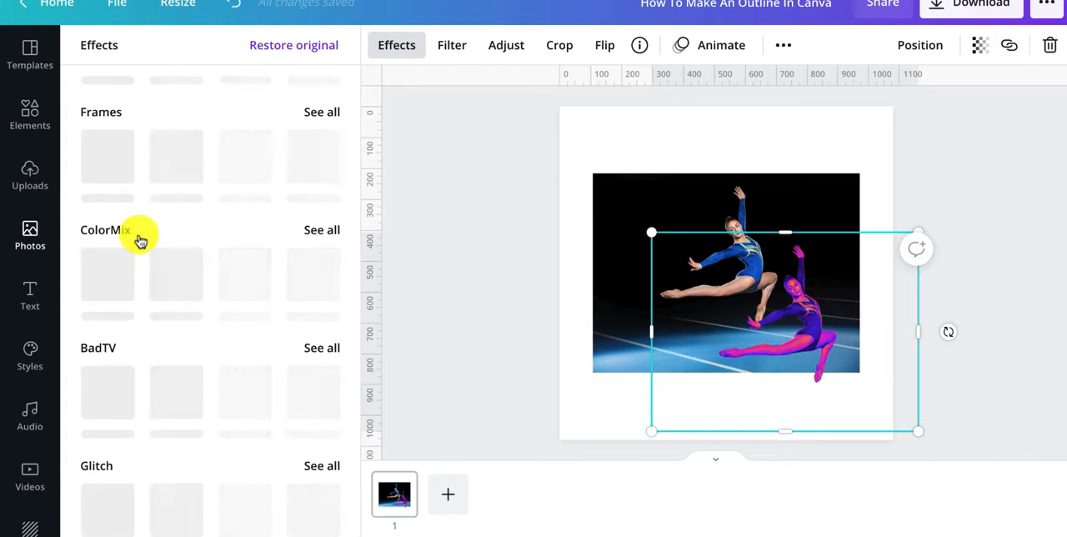
click(321, 229)
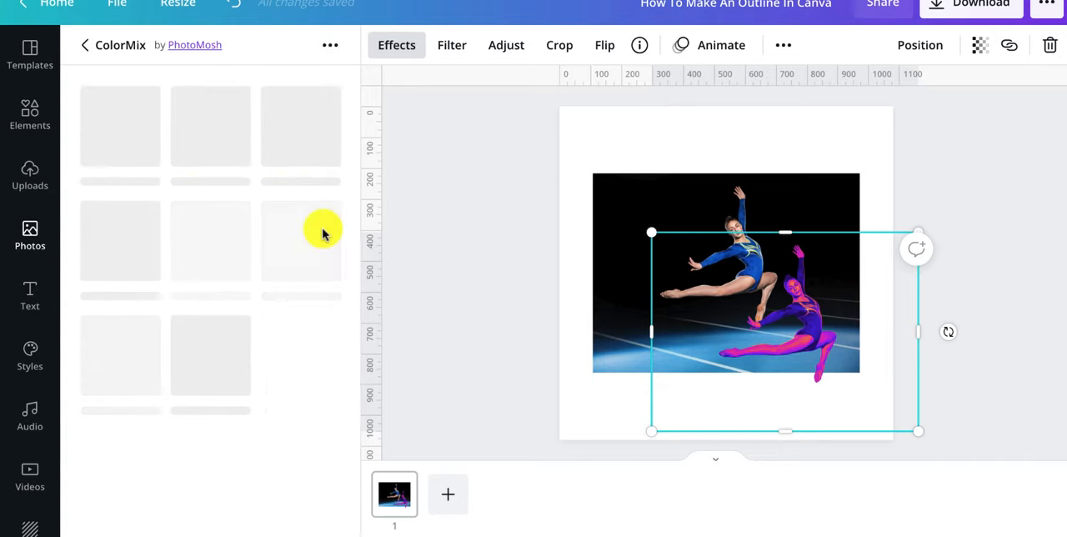
mouse_move(291, 344)
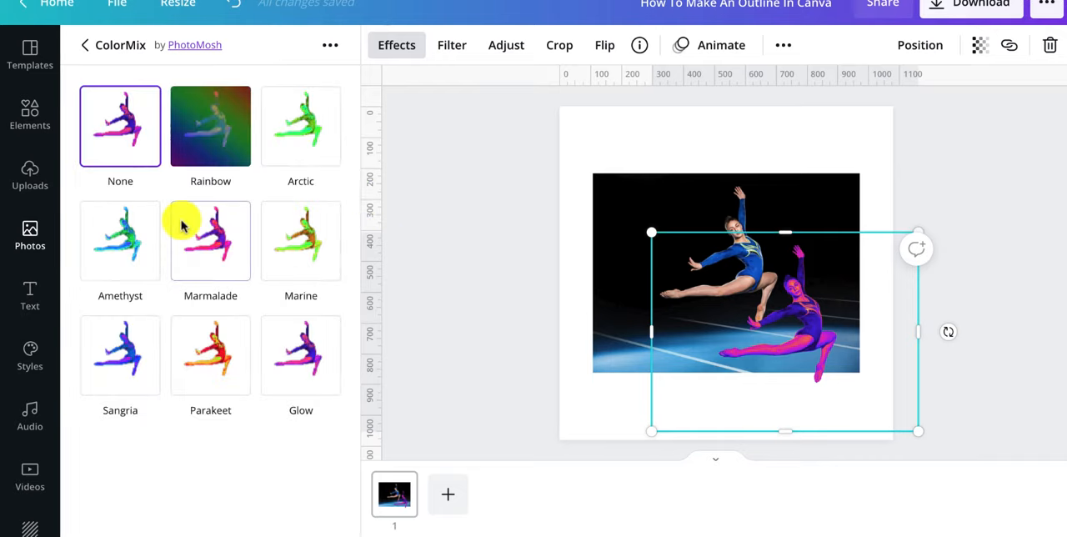
click(300, 356)
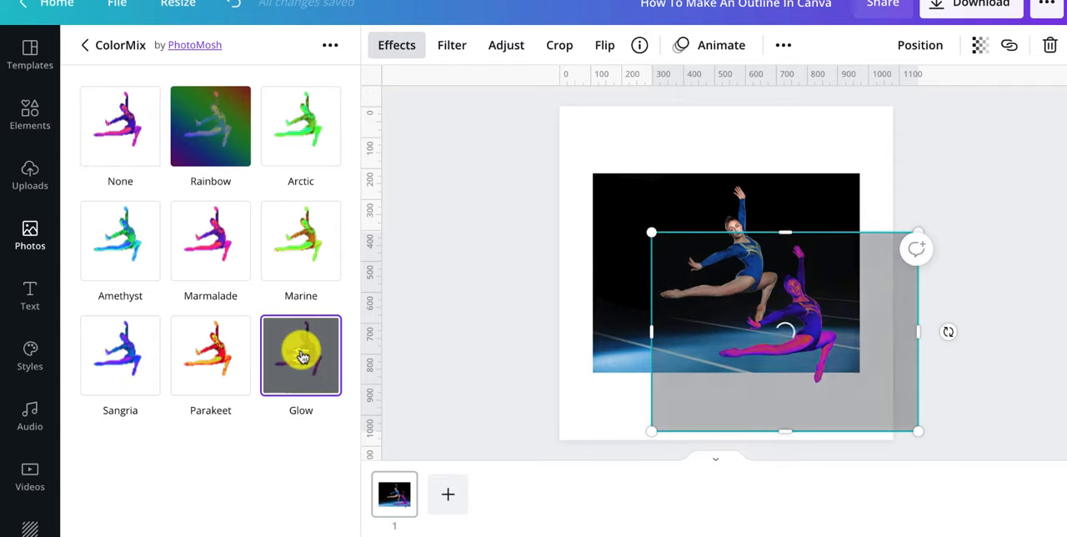
Set the ColorMix Glow strength to 0.8 and size to 2.
click(300, 355)
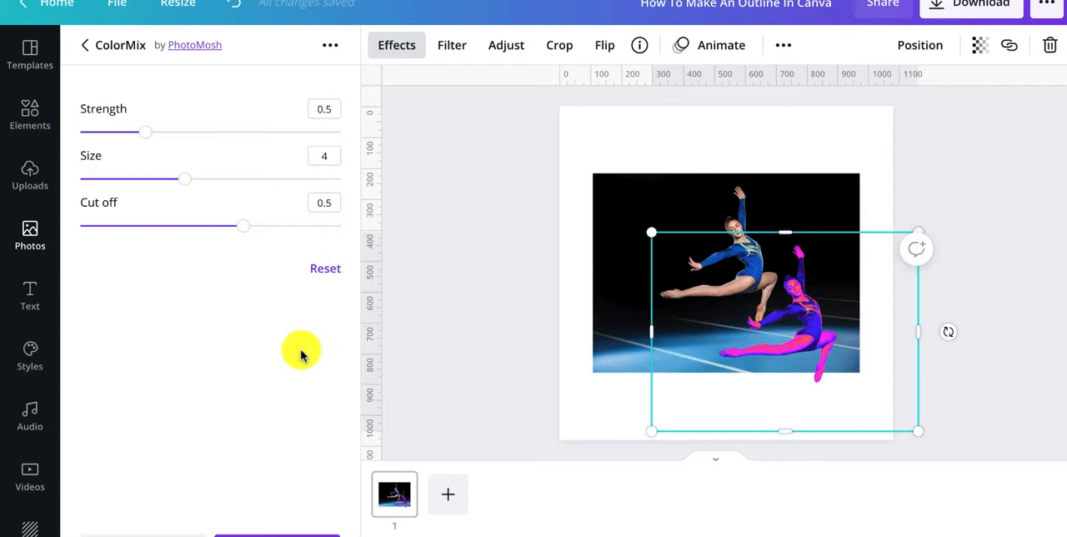
mouse_move(133, 148)
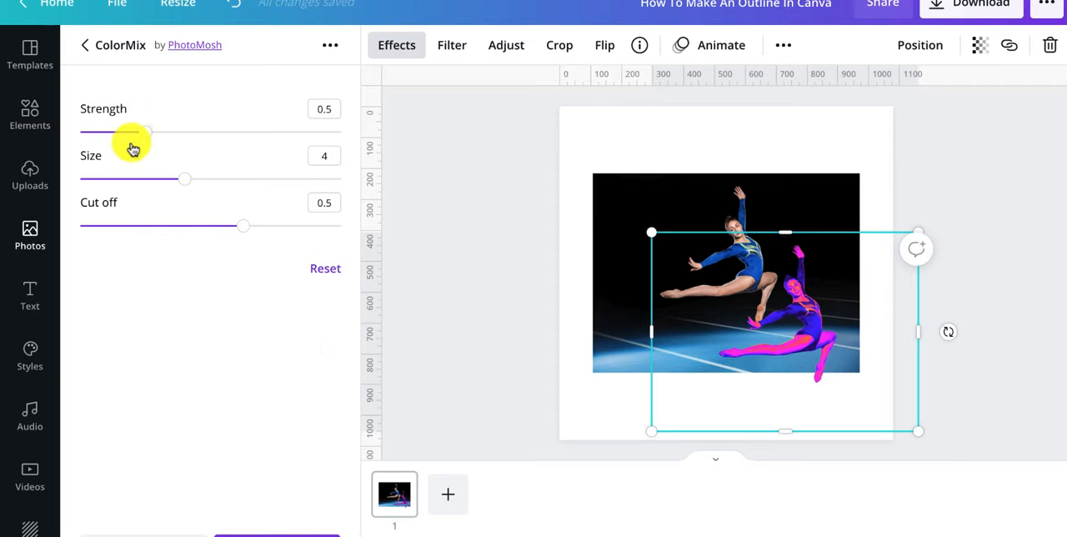
drag(146, 132, 203, 131)
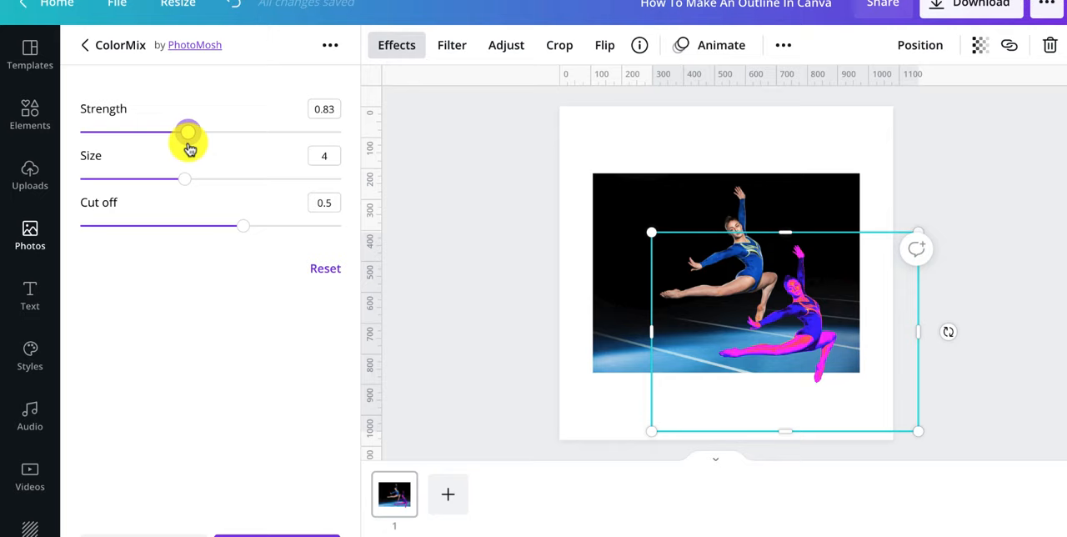
drag(187, 132, 184, 132)
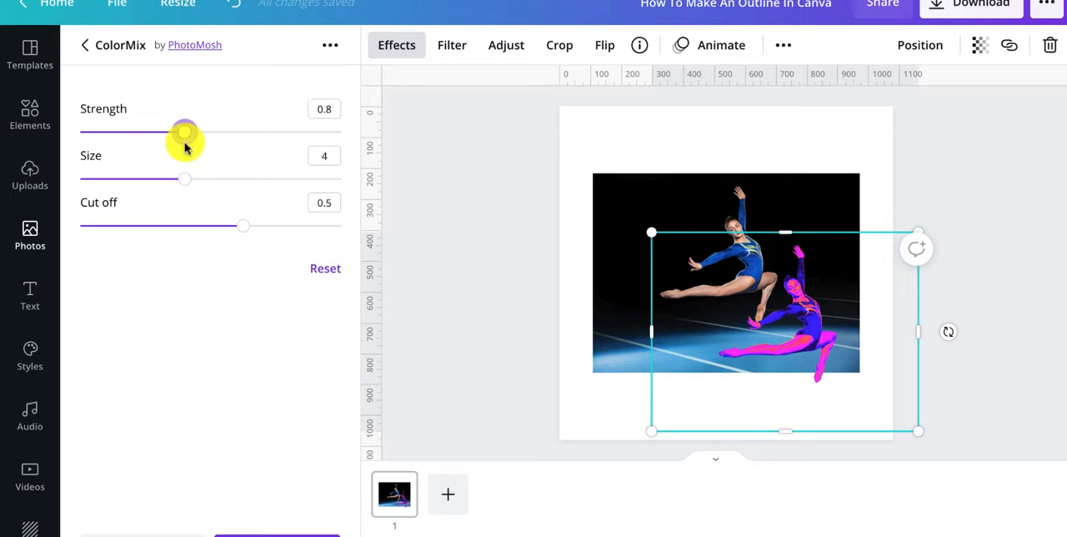
mouse_move(182, 187)
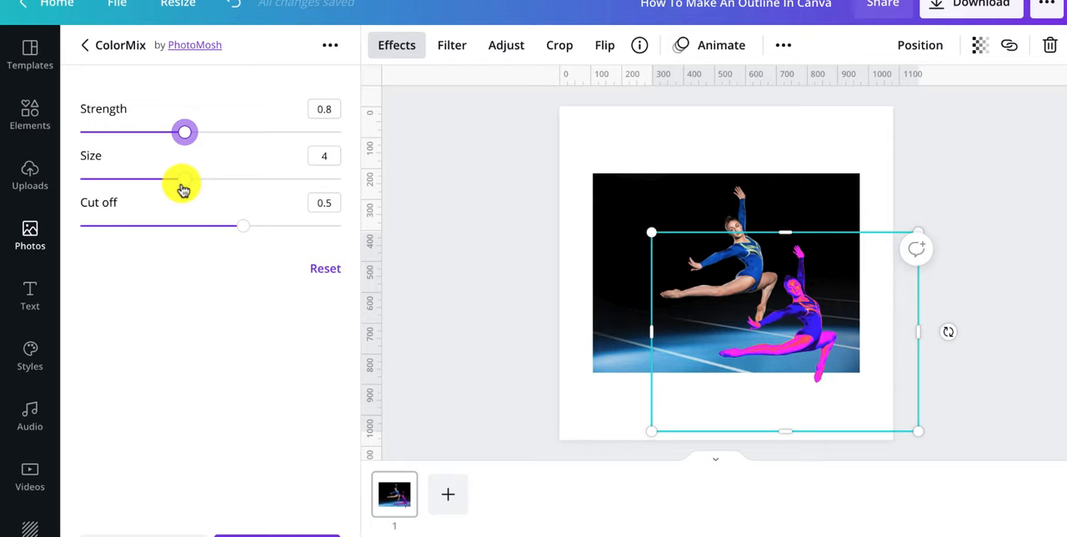
drag(182, 179, 170, 178)
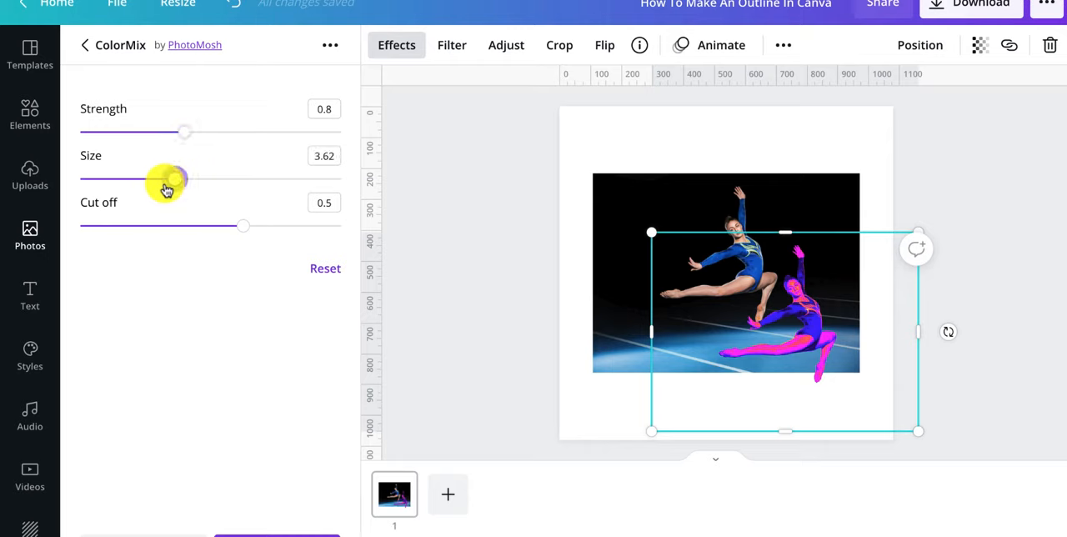
drag(178, 178, 134, 178)
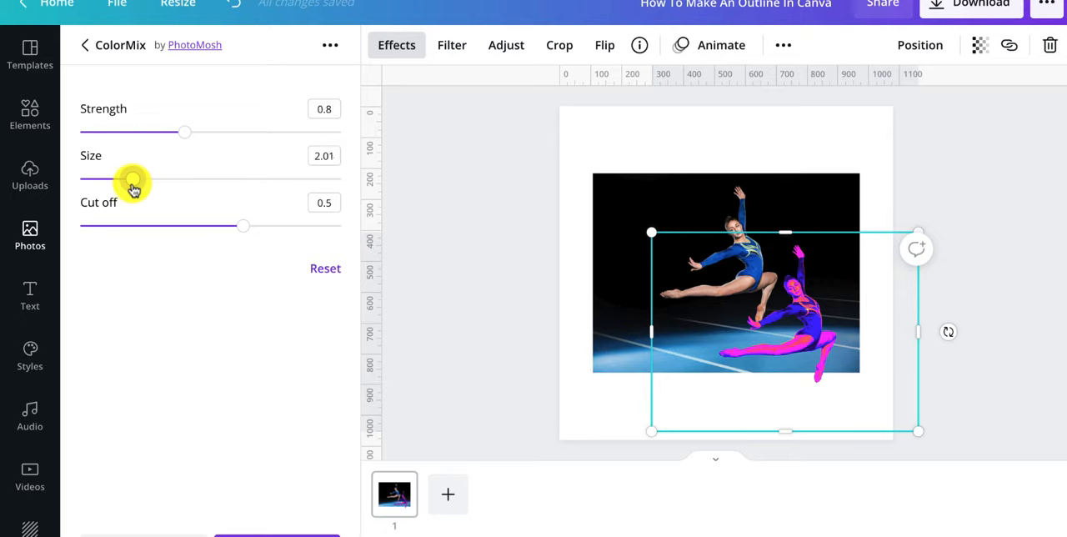
drag(133, 179, 132, 178)
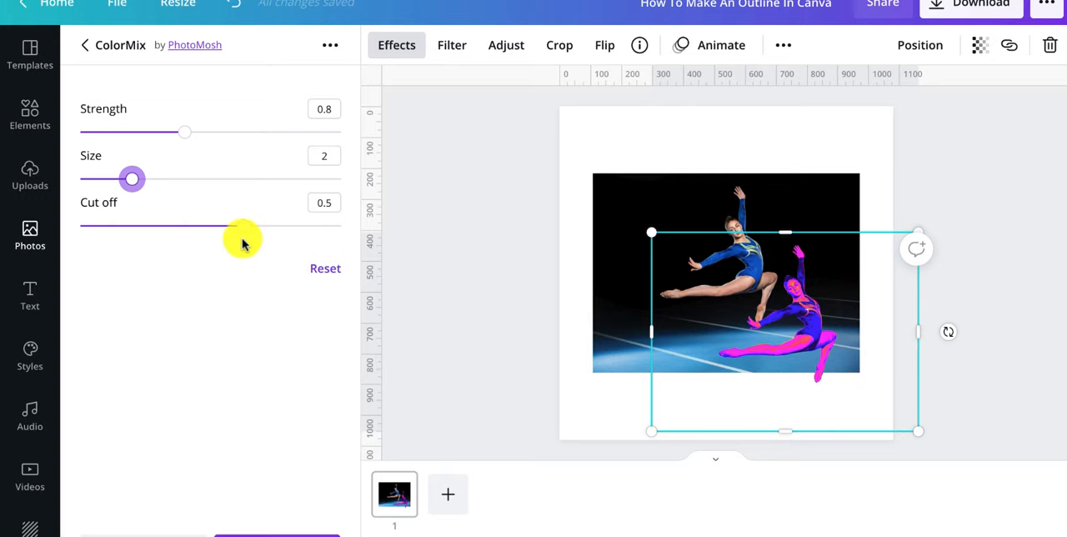
click(85, 45)
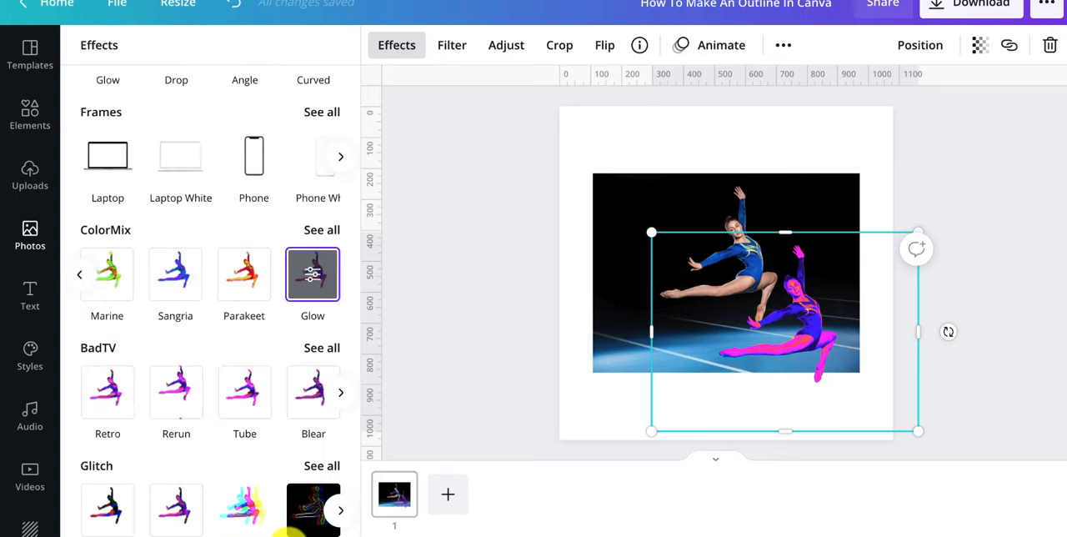
mouse_move(217, 320)
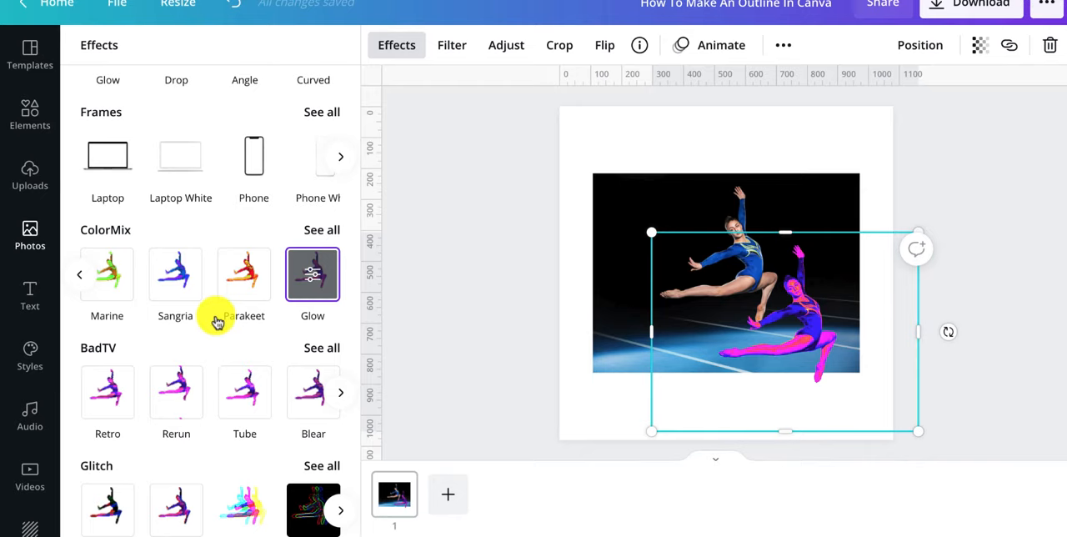
Apply the Stencil Glitch effect and reduce RGB Shift Amount for a single white outline.
scroll(down, 3)
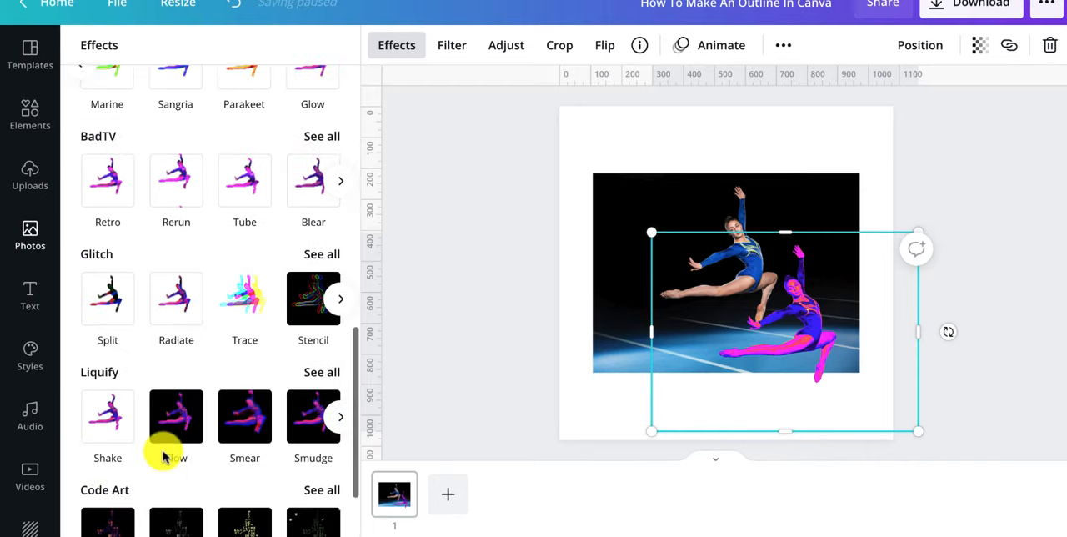
scroll(down, 3)
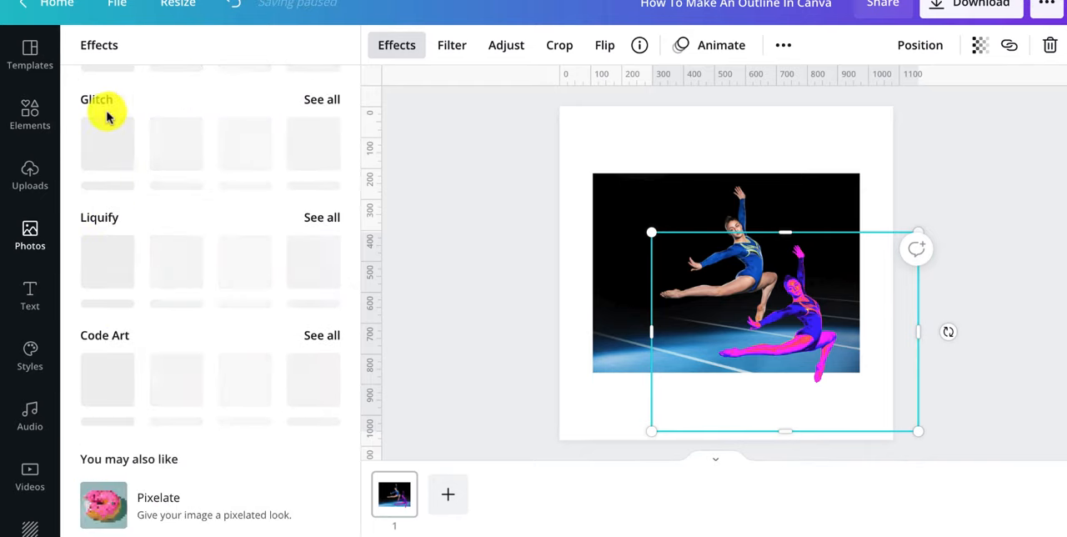
mouse_move(318, 127)
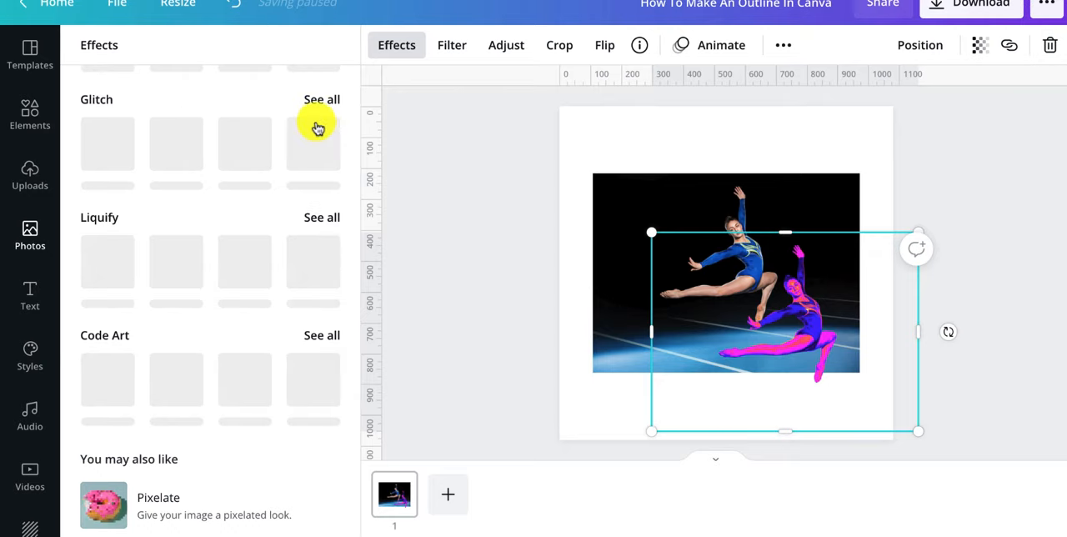
click(322, 100)
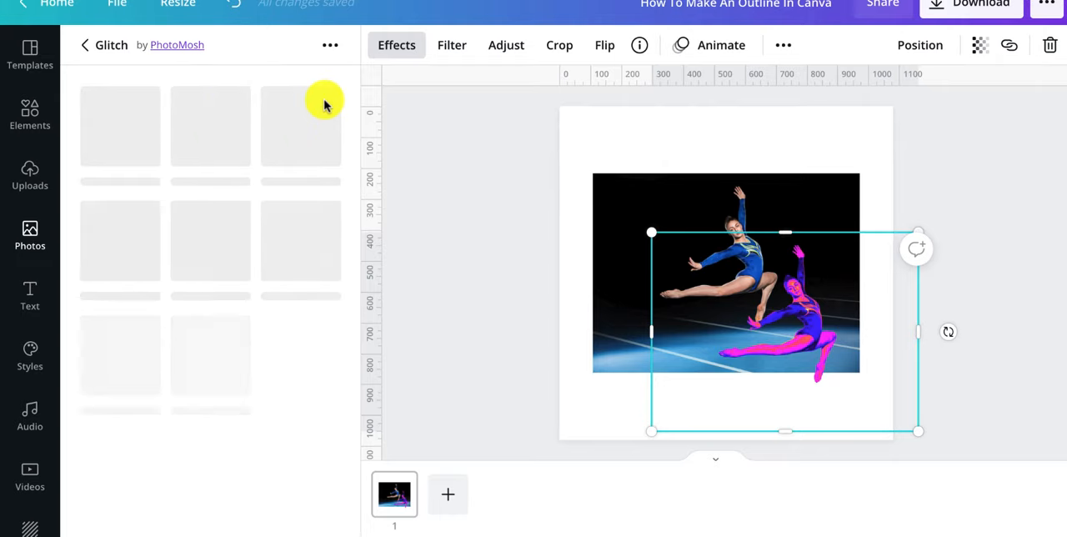
mouse_move(302, 134)
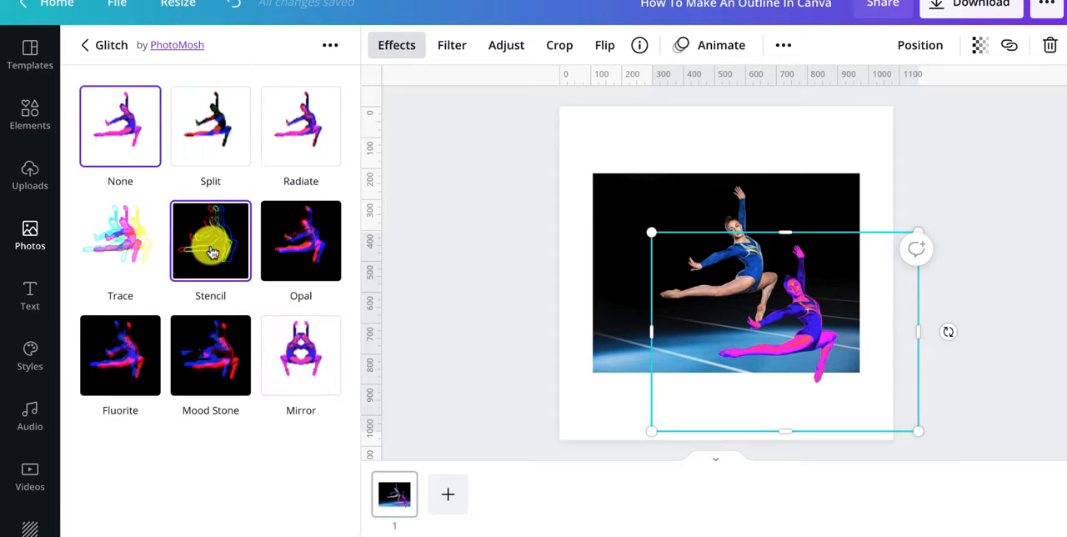
click(210, 240)
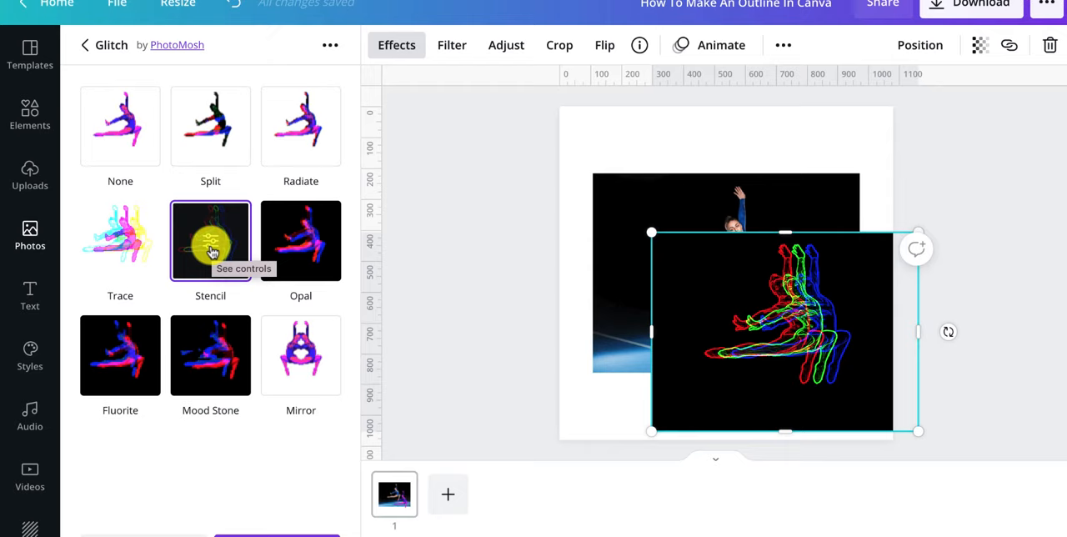
click(210, 241)
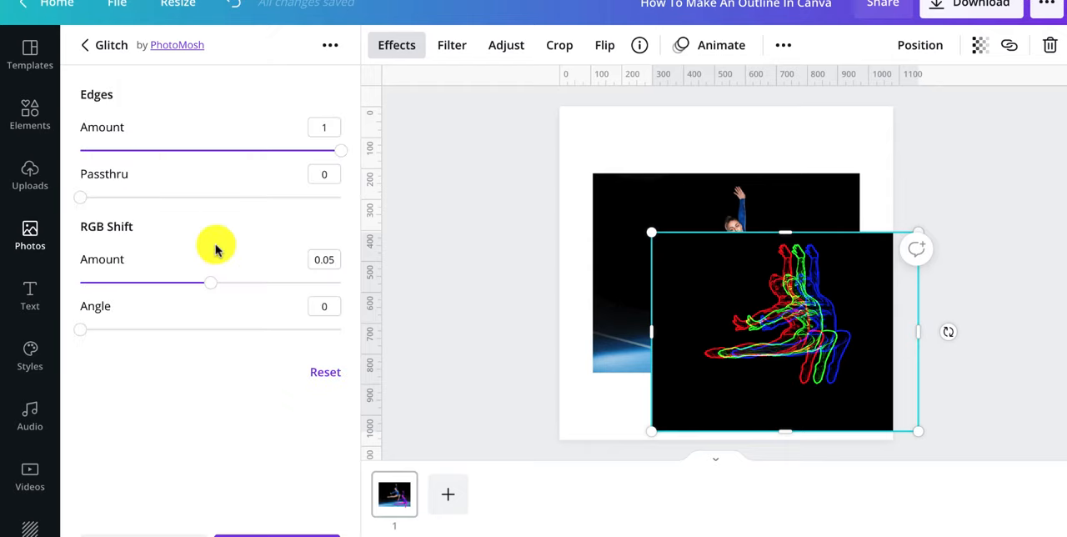
mouse_move(353, 161)
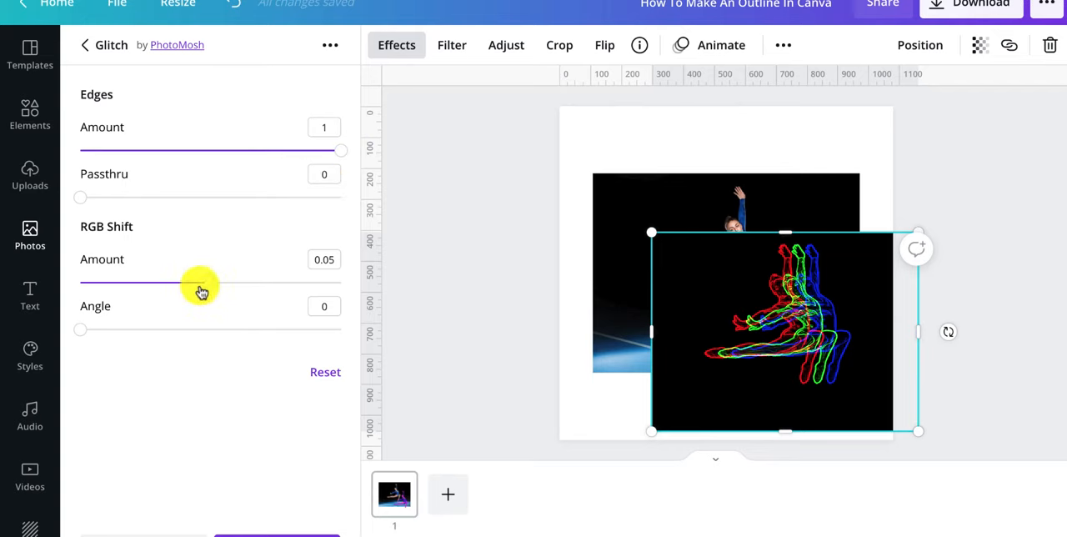
drag(200, 282, 80, 282)
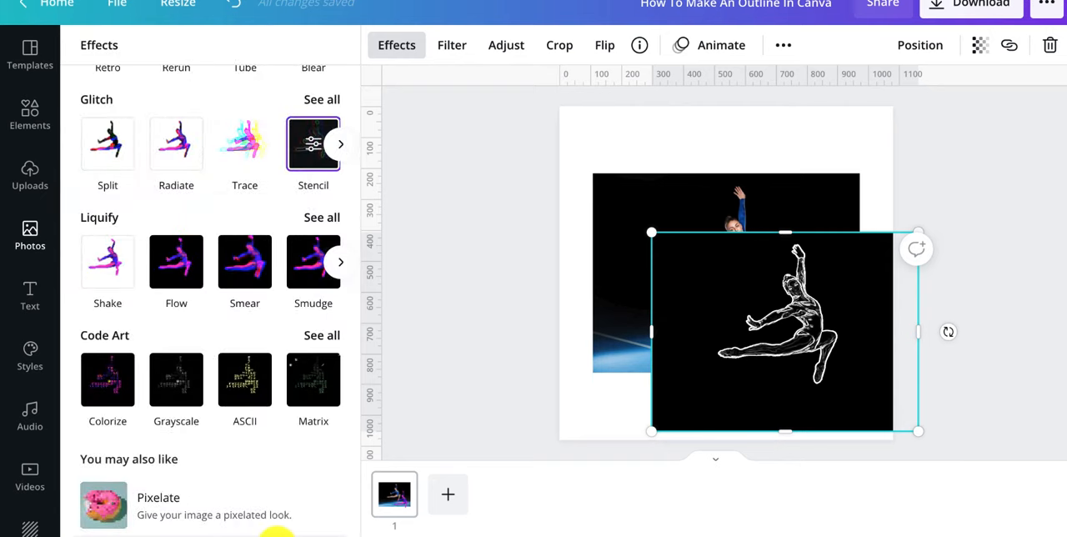
mouse_move(284, 512)
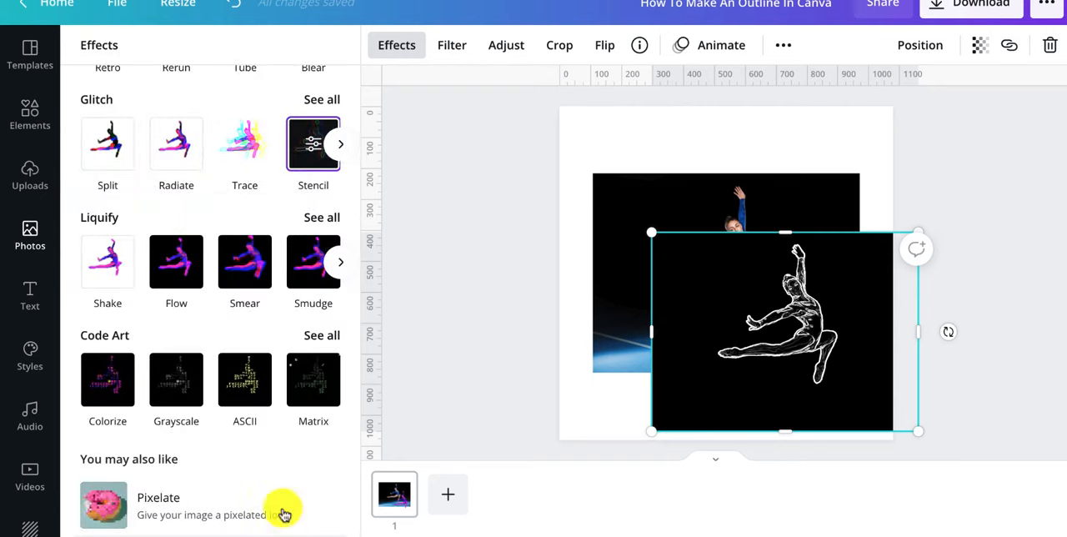
Apply the Trace Glitch variant to the white gymnast outline.
click(313, 380)
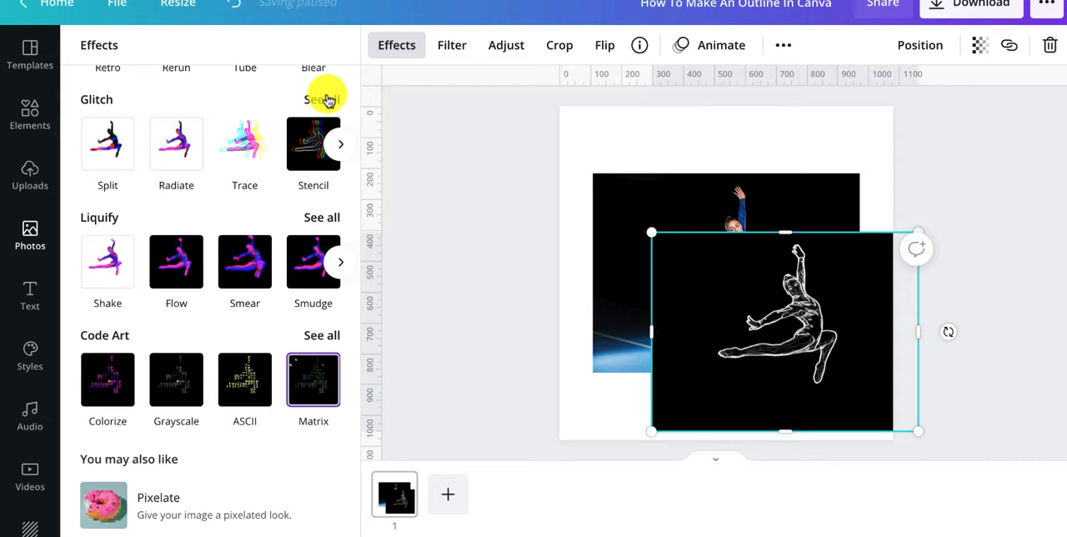
click(320, 100)
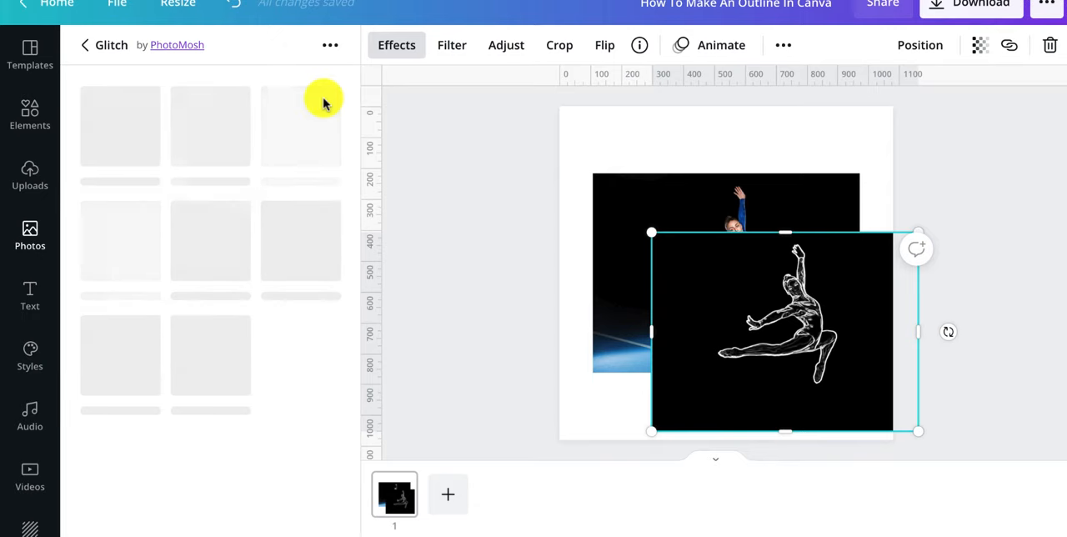
mouse_move(323, 363)
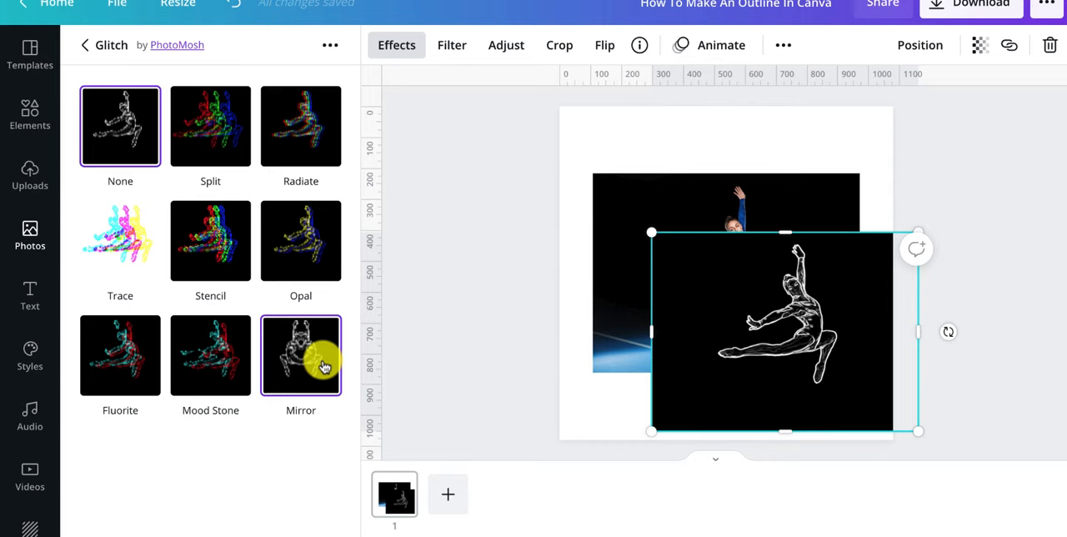
click(120, 241)
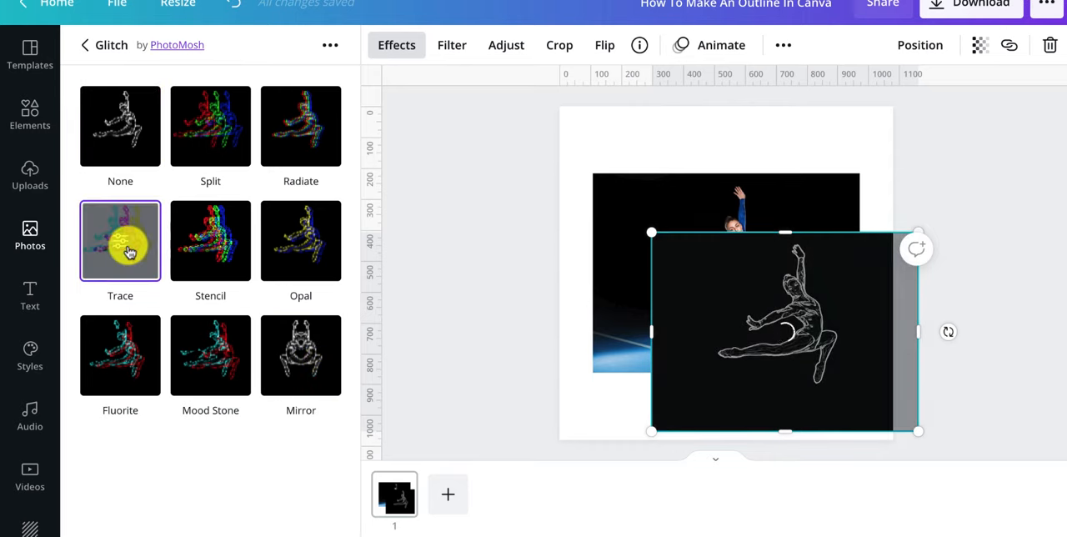
Tune Trace to brightness 0.77, maximum power, full colorize, and a small RGB shift.
click(120, 241)
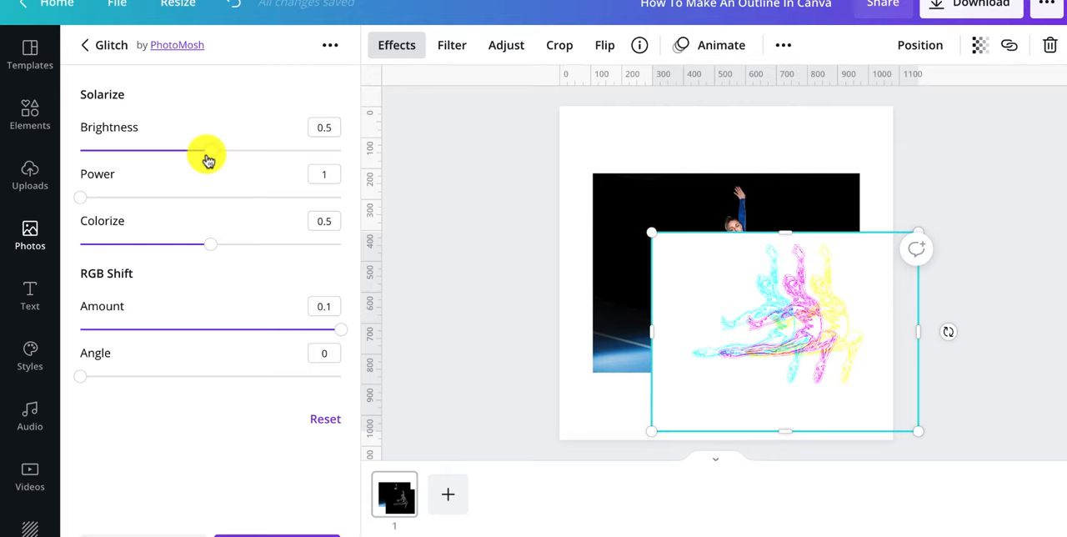
drag(207, 150, 261, 150)
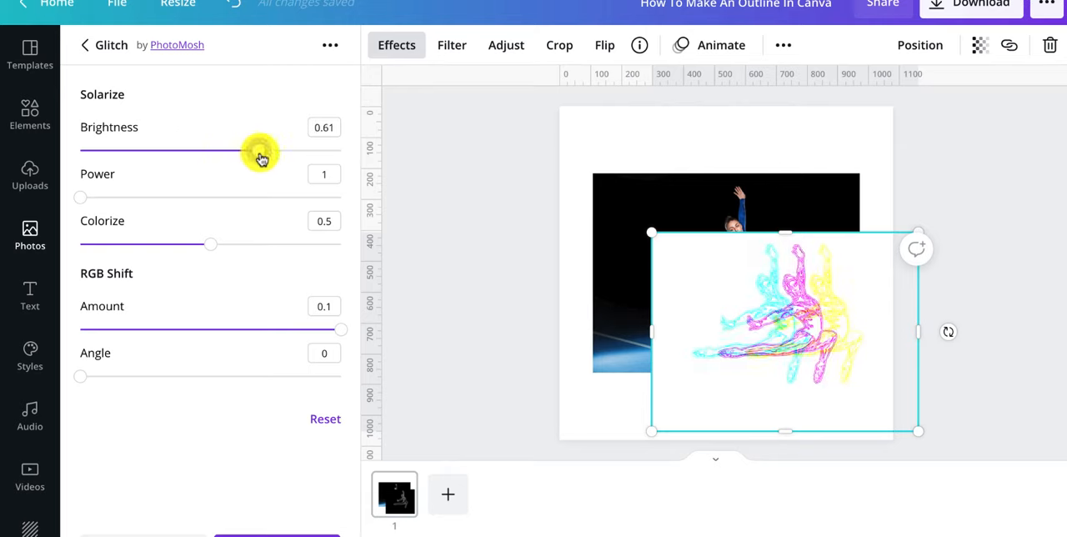
drag(261, 150, 325, 150)
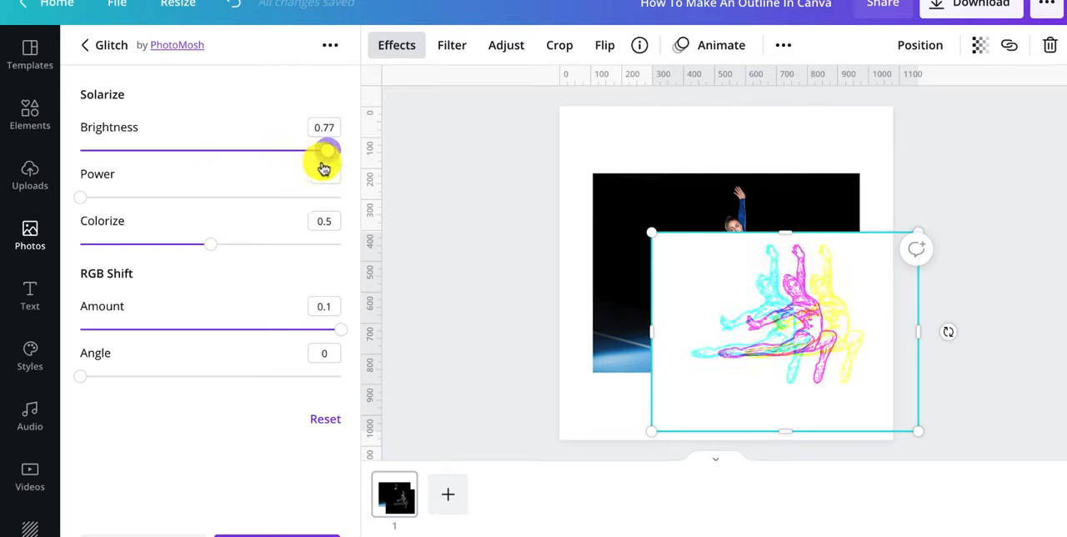
drag(323, 150, 340, 150)
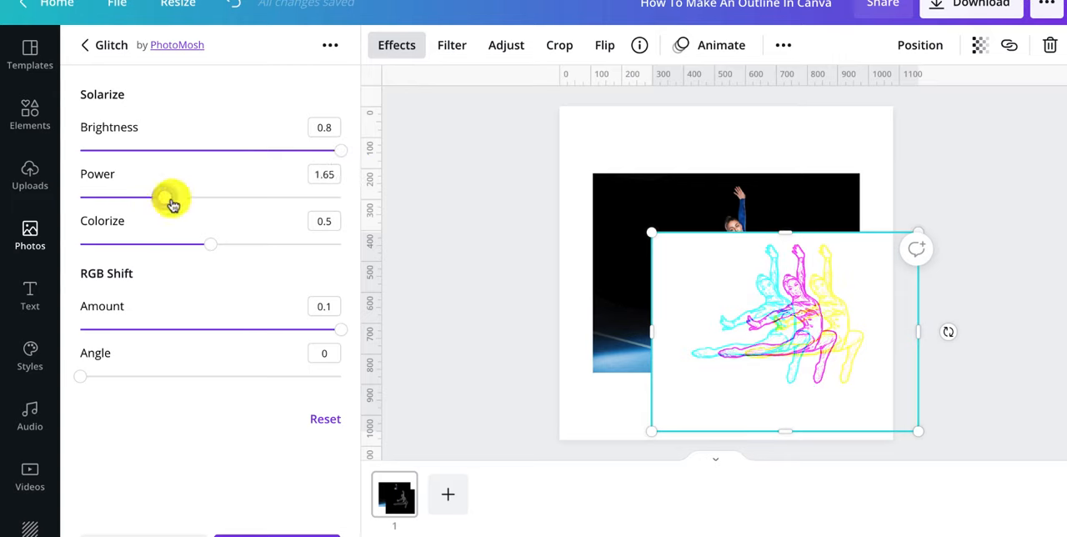
drag(167, 197, 341, 198)
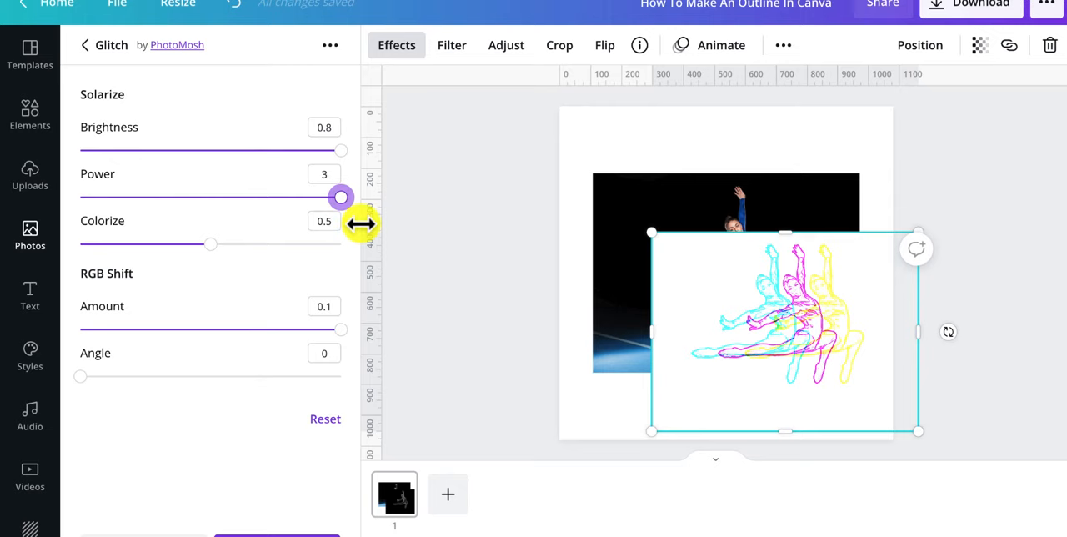
mouse_move(216, 248)
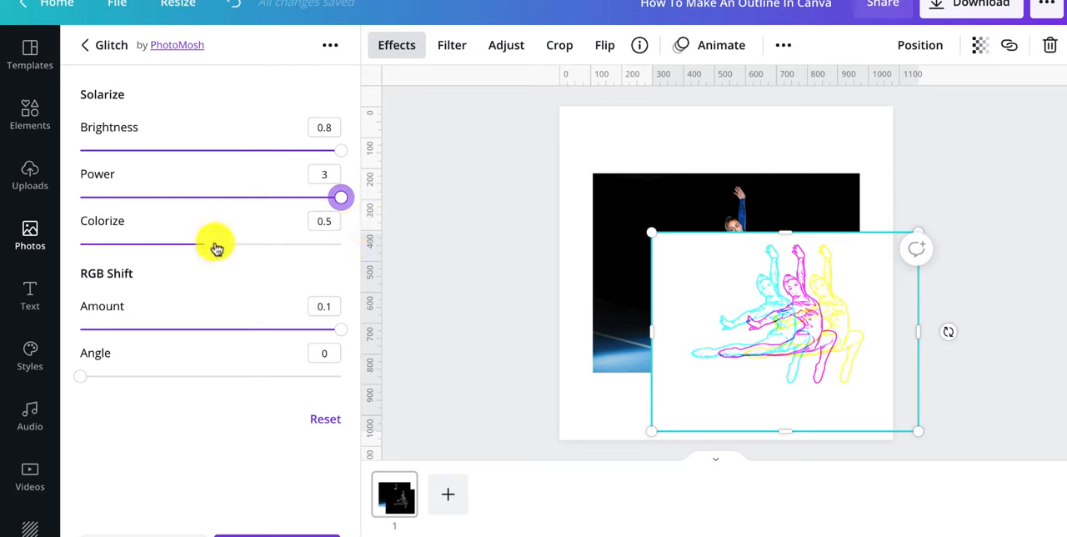
drag(212, 243, 340, 243)
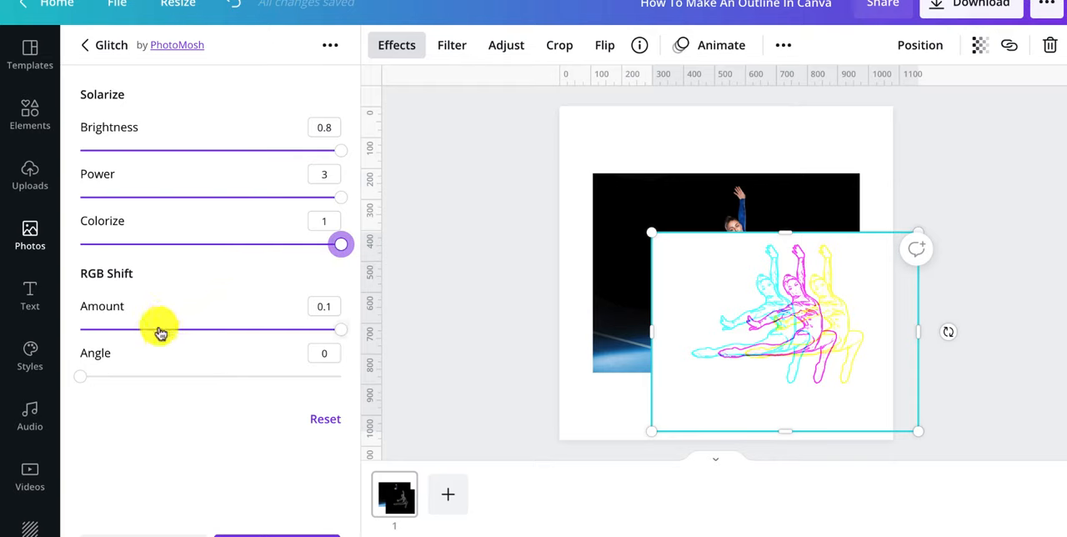
mouse_move(330, 344)
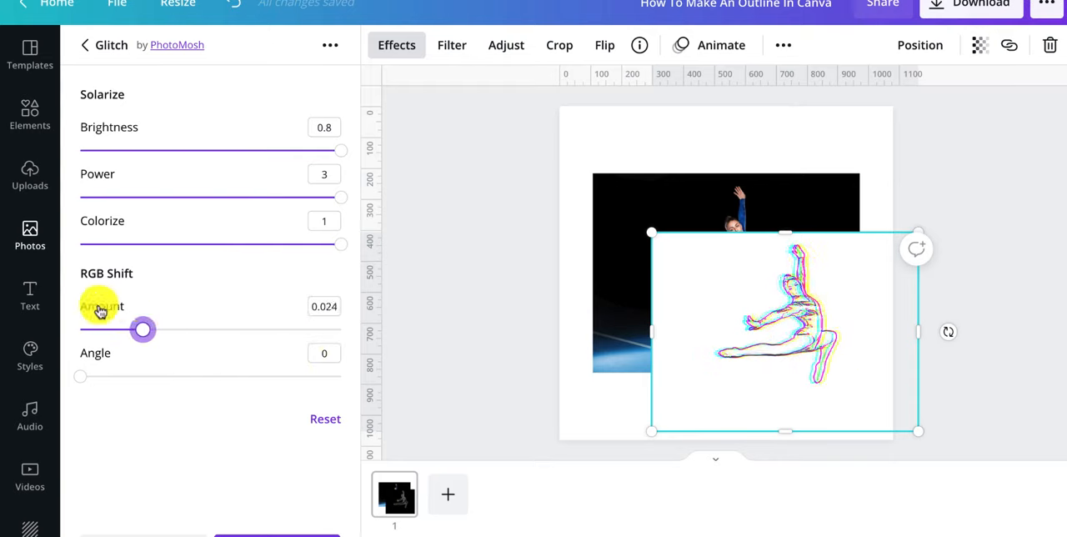
drag(142, 329, 80, 329)
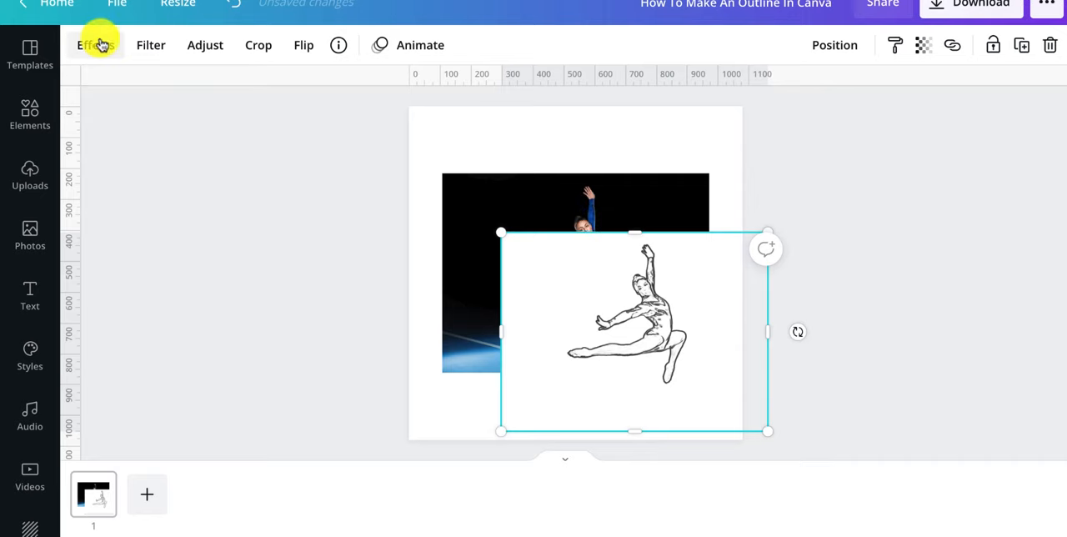
Remove the sketch layer's white backdrop, leaving only the dark outline over the photo.
click(93, 45)
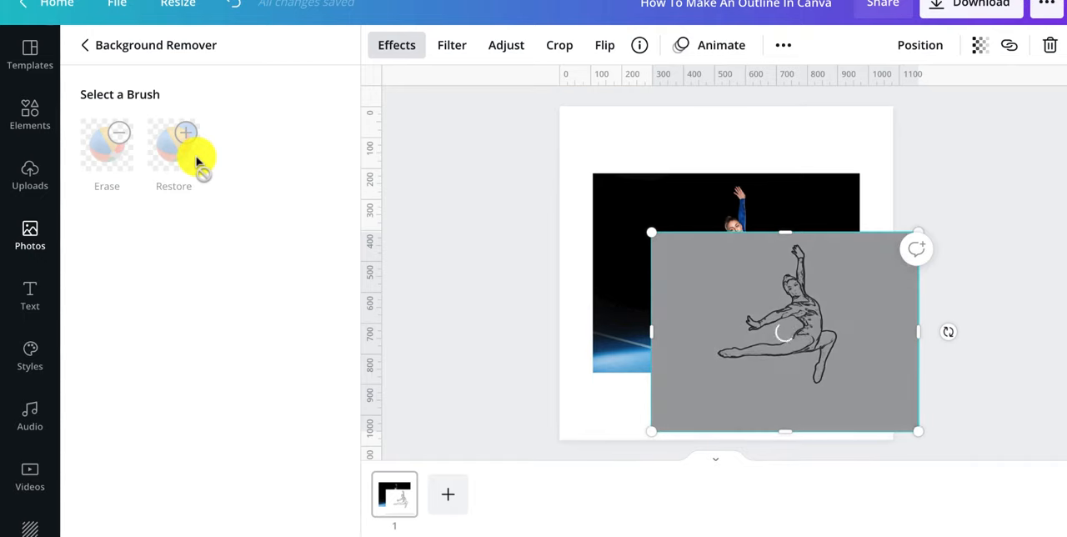
click(185, 146)
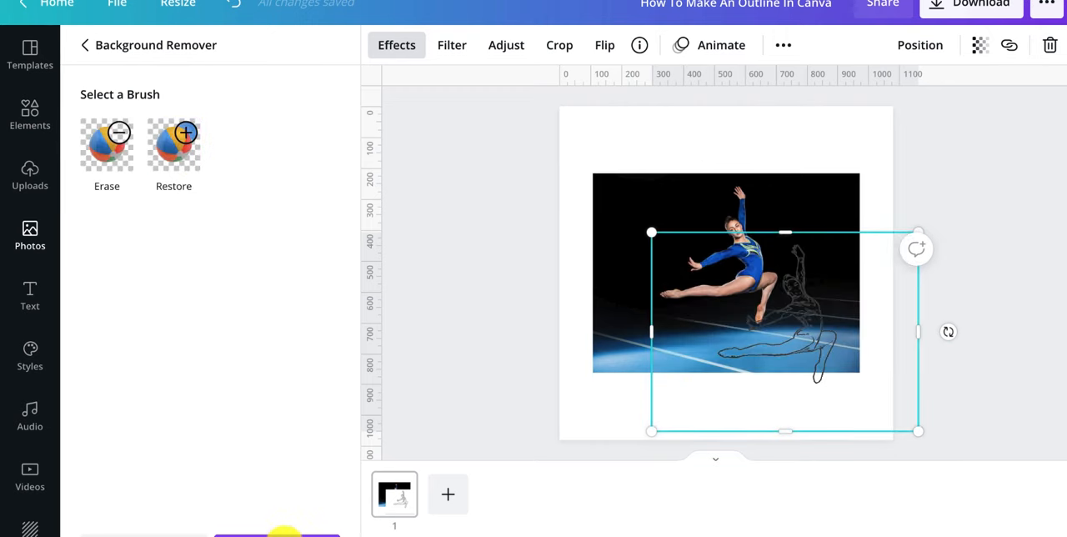
click(83, 45)
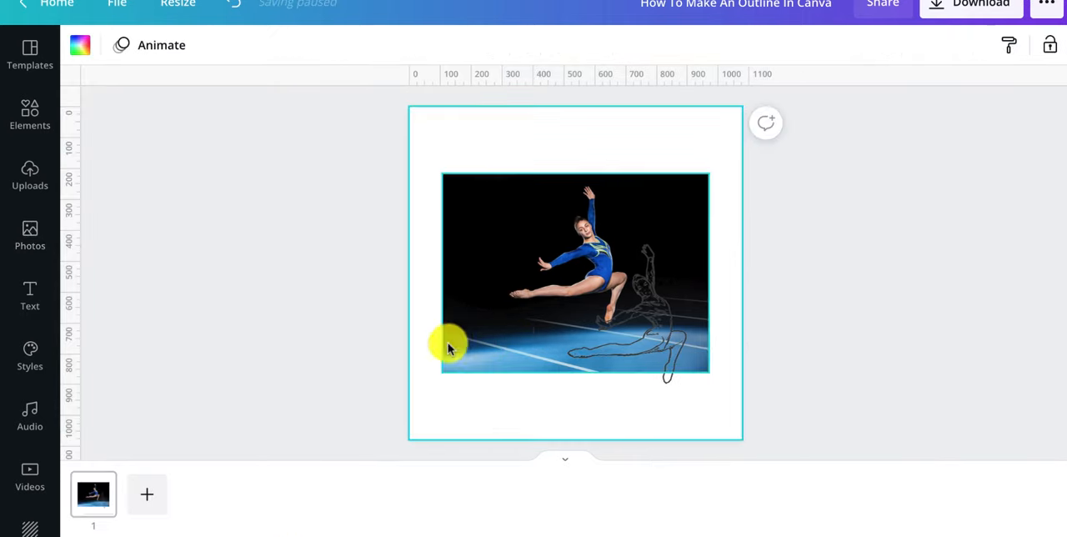
Reselect the gymnast outline and apply the Amber duotone effect to tint it orange.
click(576, 273)
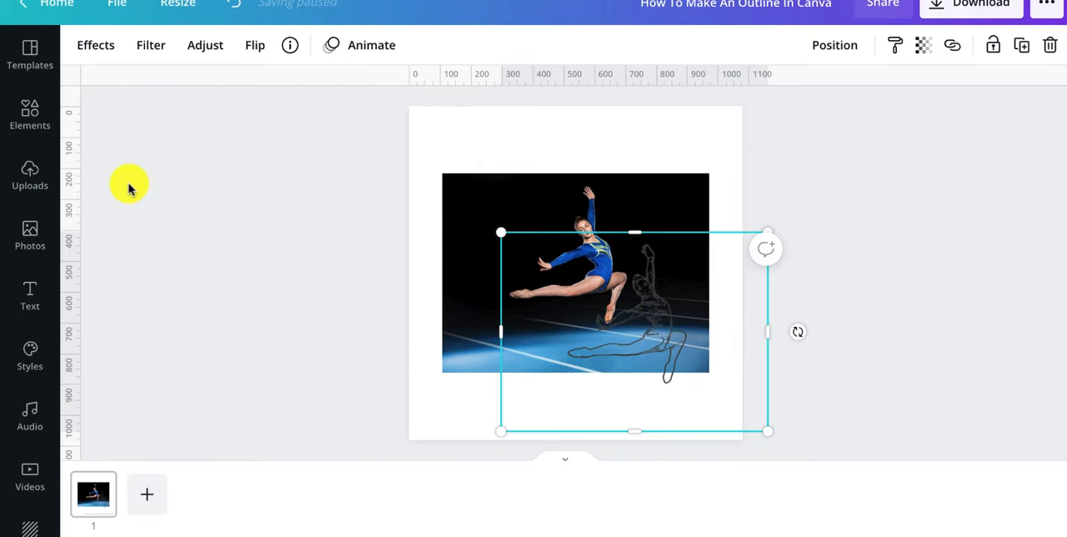
click(95, 45)
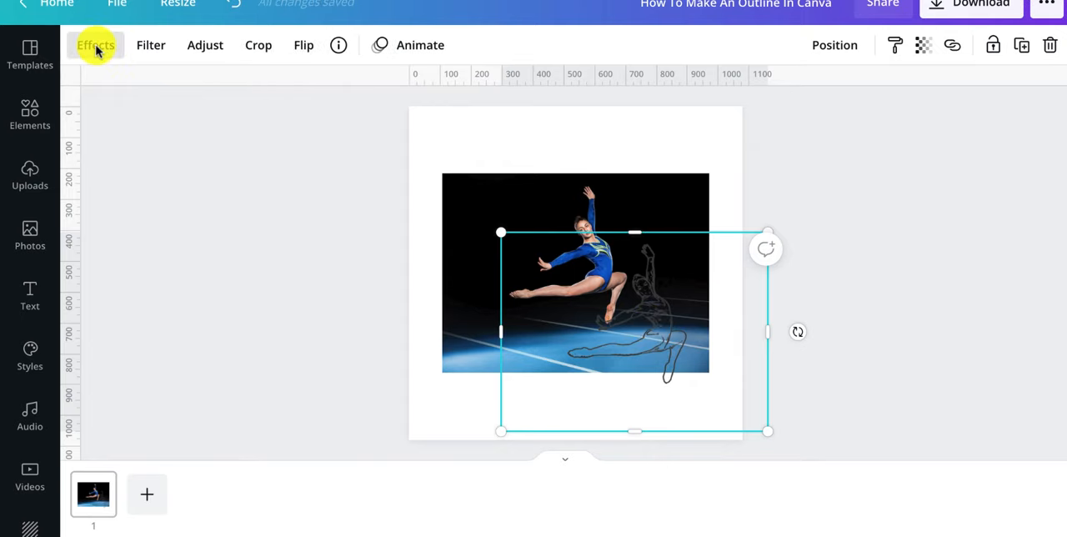
click(95, 45)
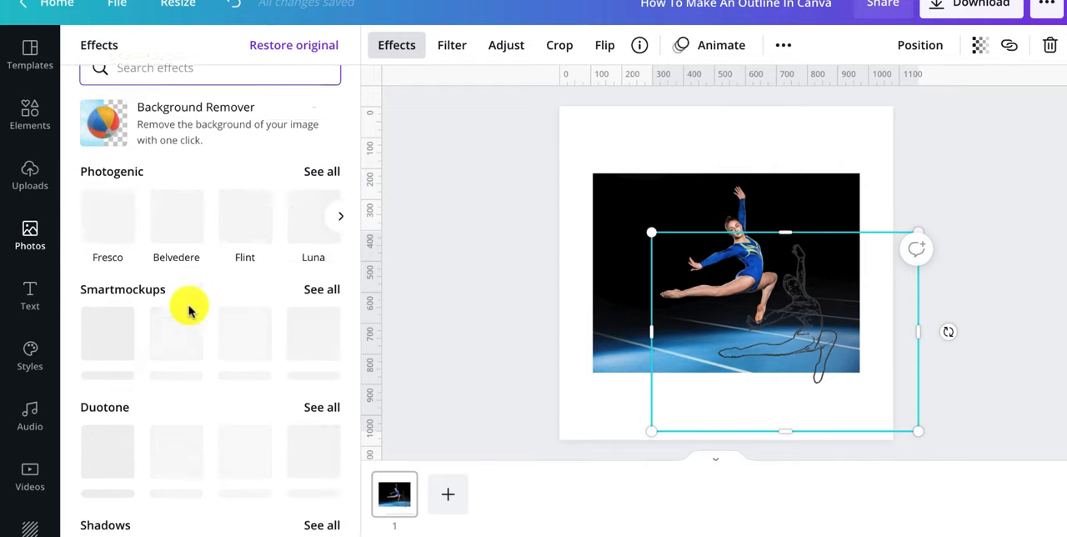
scroll(down, 3)
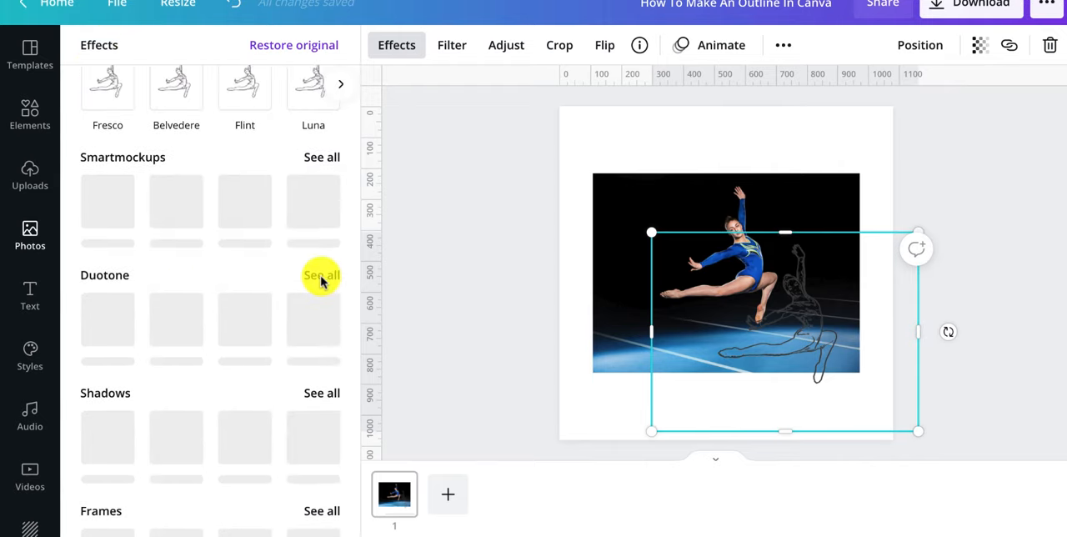
click(321, 275)
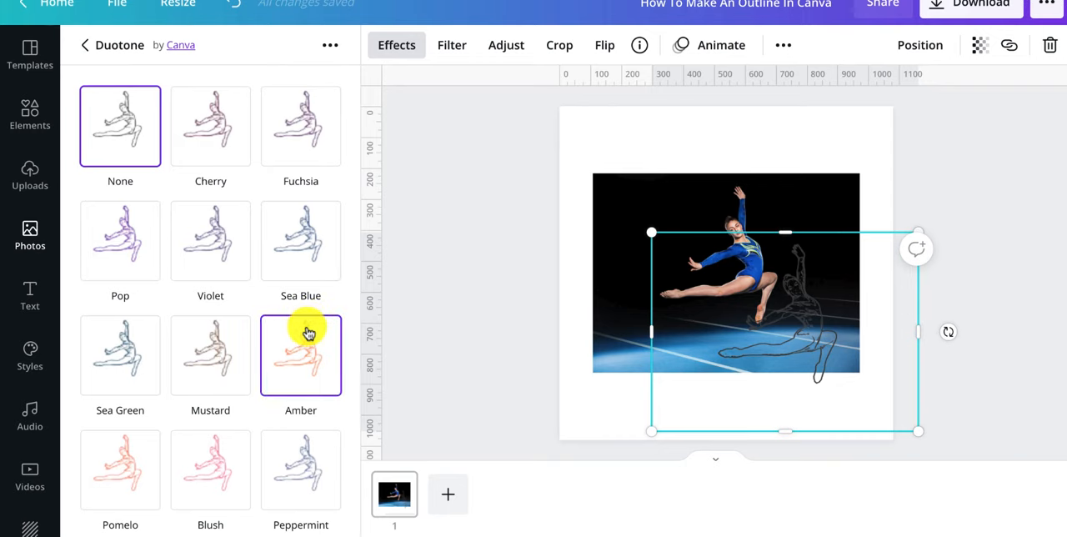
click(300, 355)
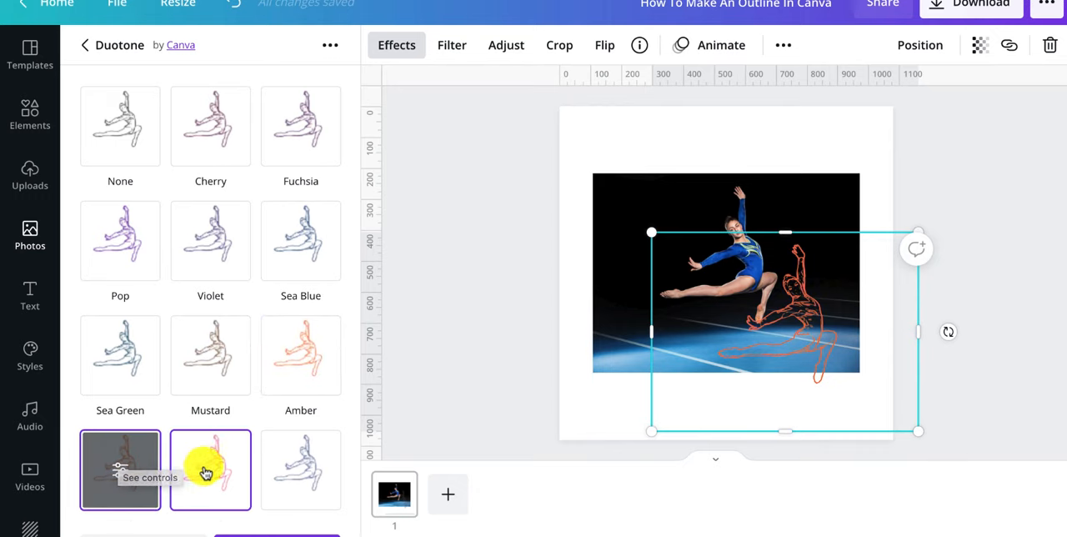
Try the Blush duotone, then switch the outline to the green Myrtle duotone.
click(210, 471)
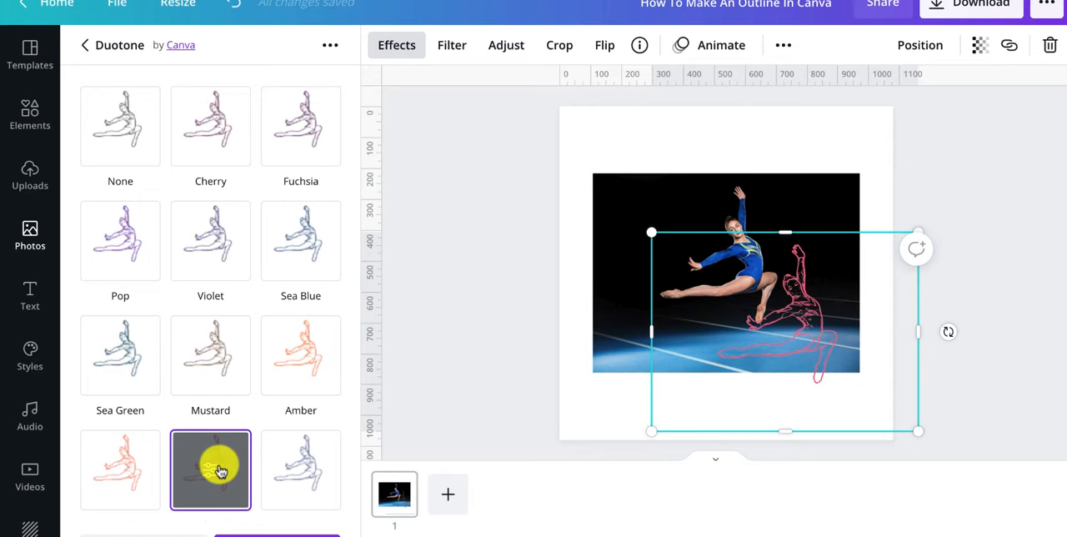
scroll(down, 3)
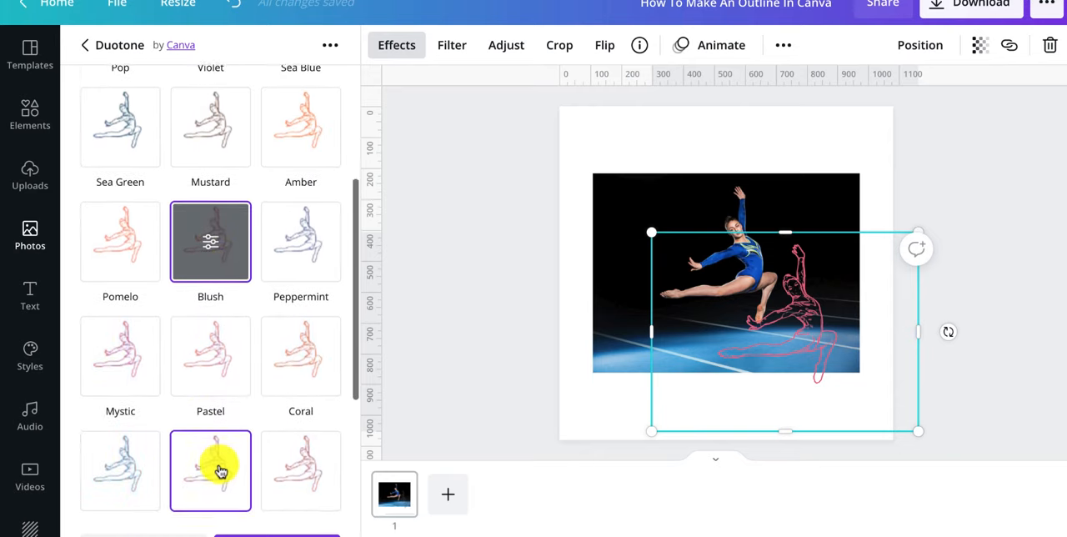
scroll(down, 3)
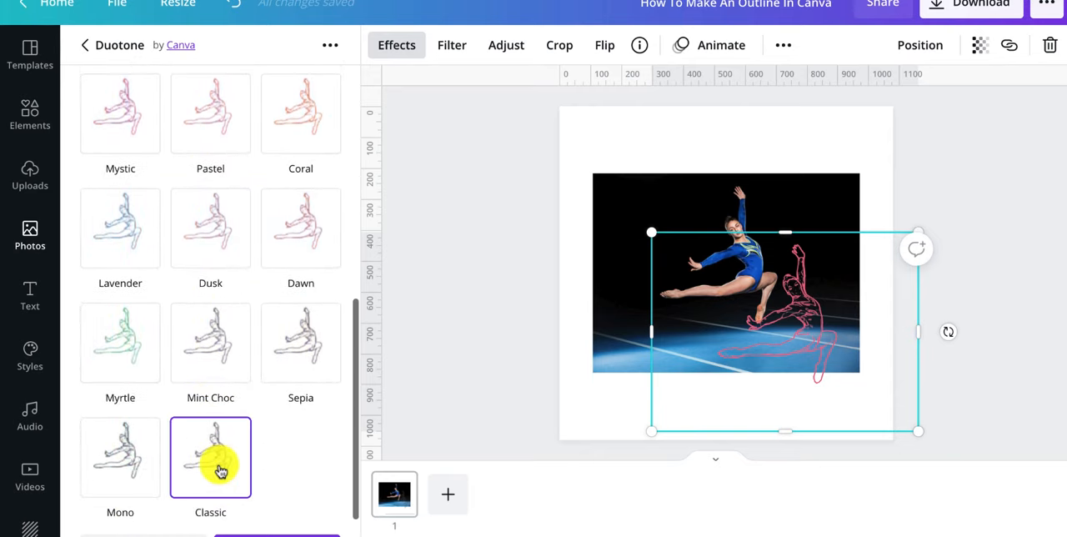
click(120, 342)
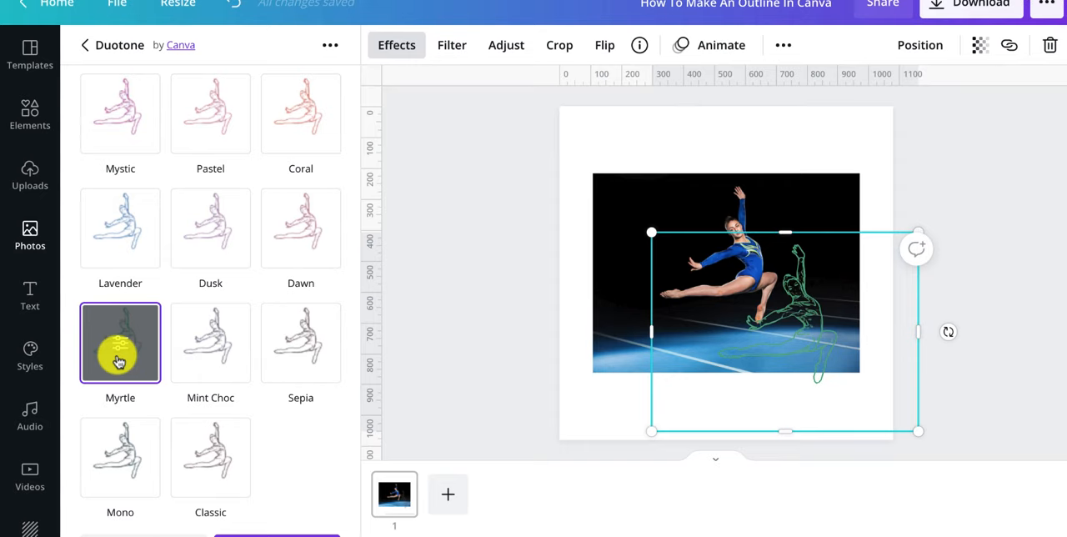
Recolour the Myrtle duotone's highlights and shadows to white.
click(120, 342)
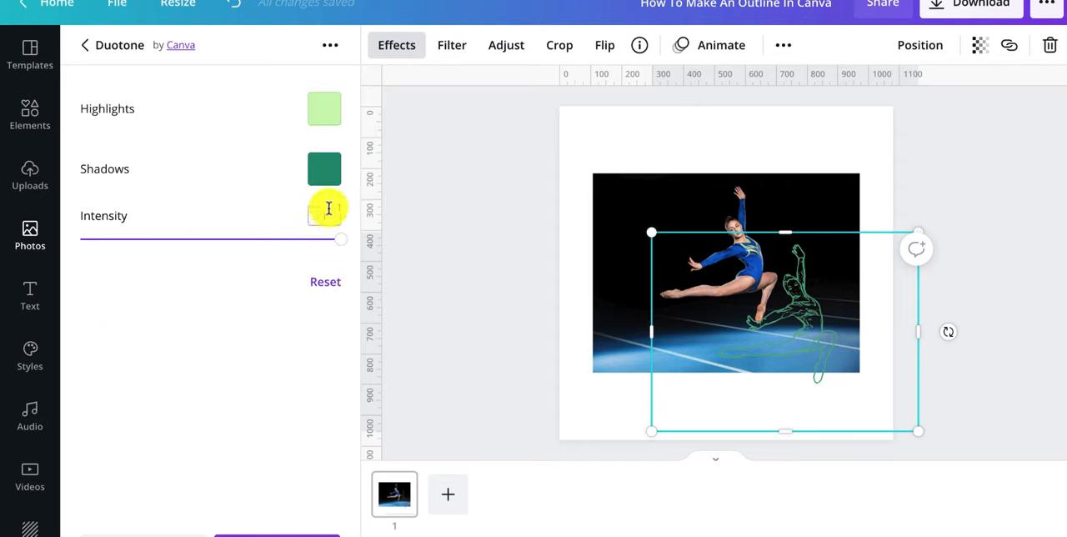
click(324, 108)
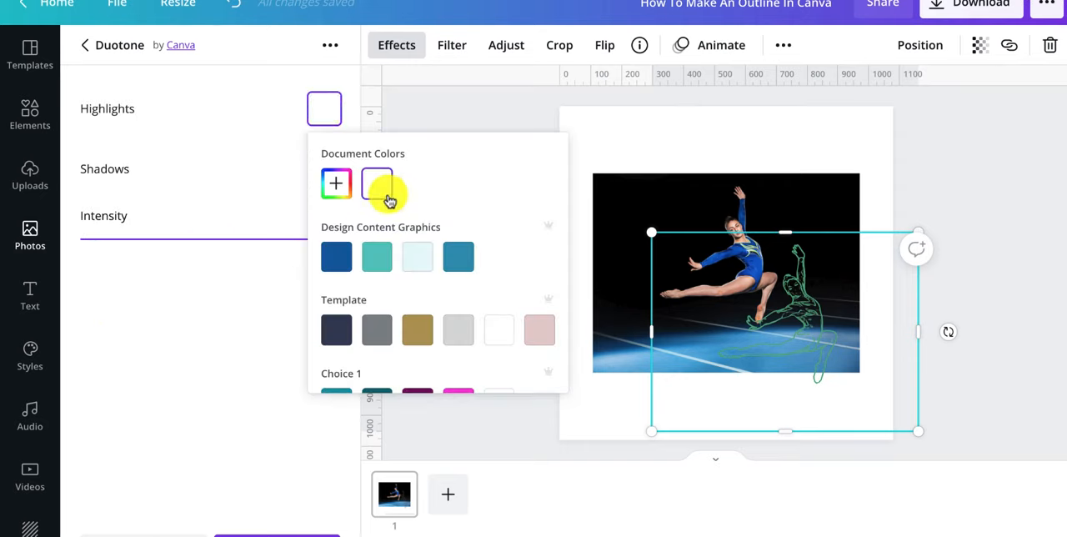
click(324, 168)
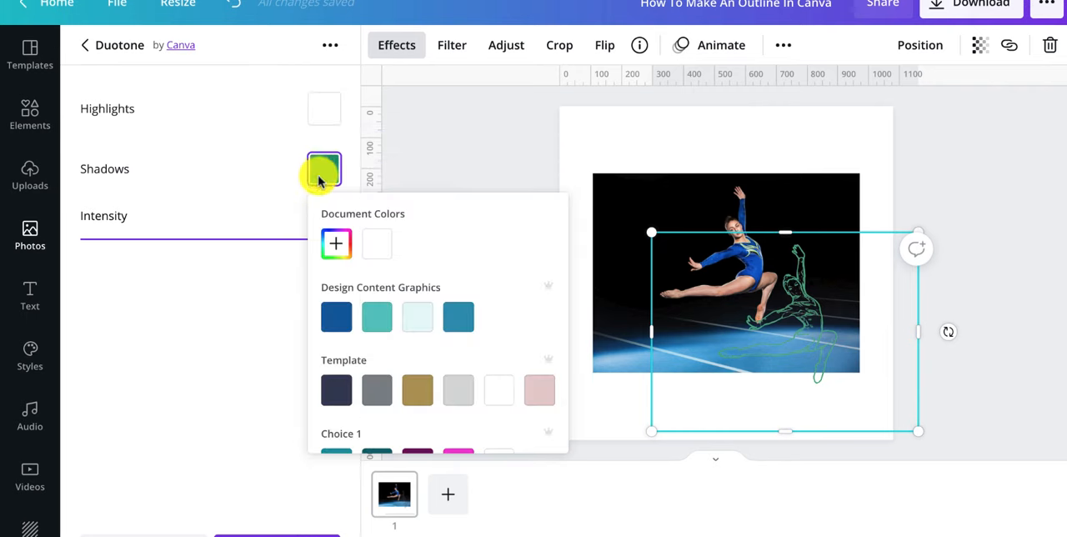
click(376, 243)
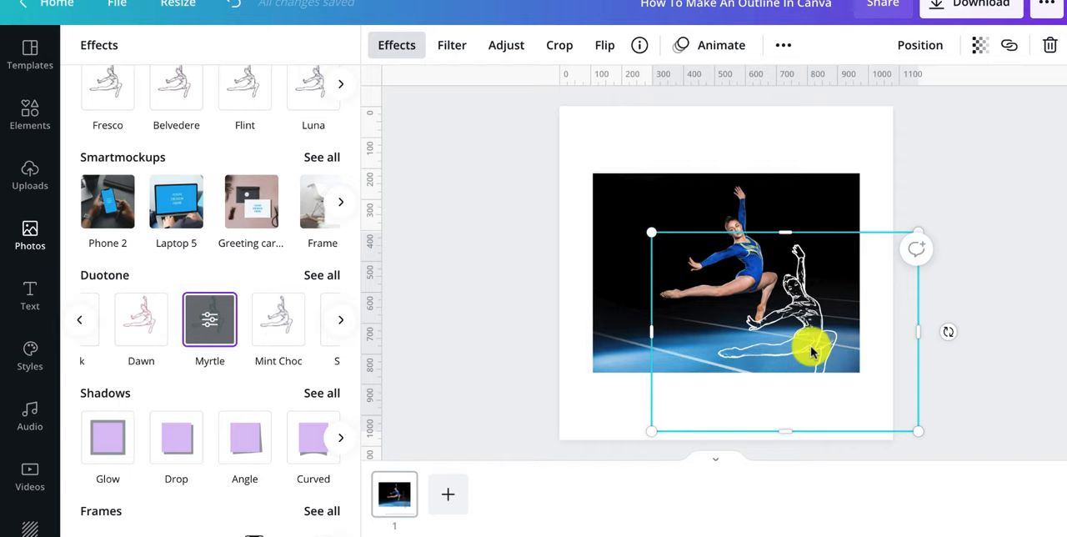
Drag the white outline up and left so it sits beside the gymnast.
drag(812, 350, 772, 309)
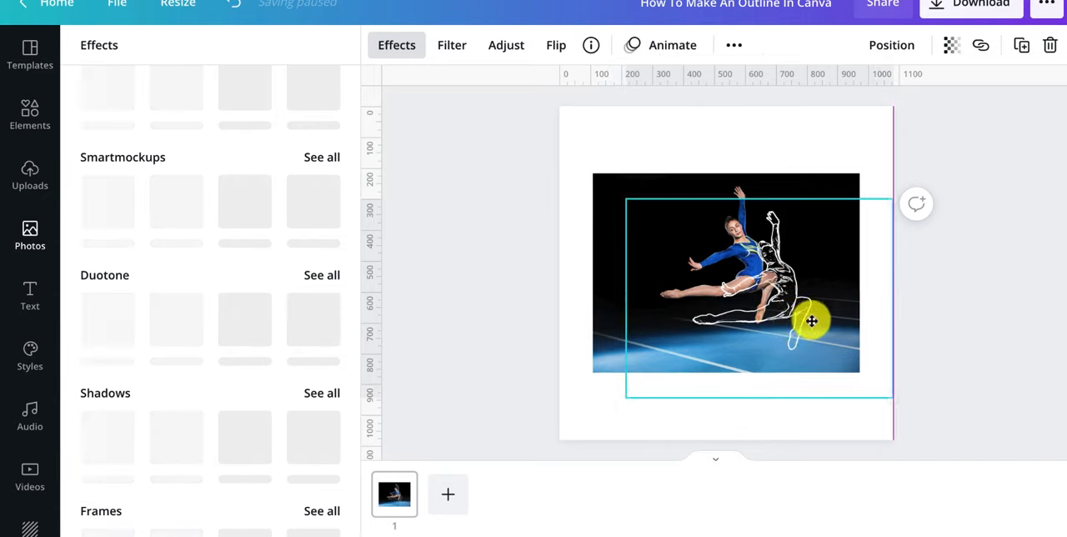
drag(811, 320, 817, 325)
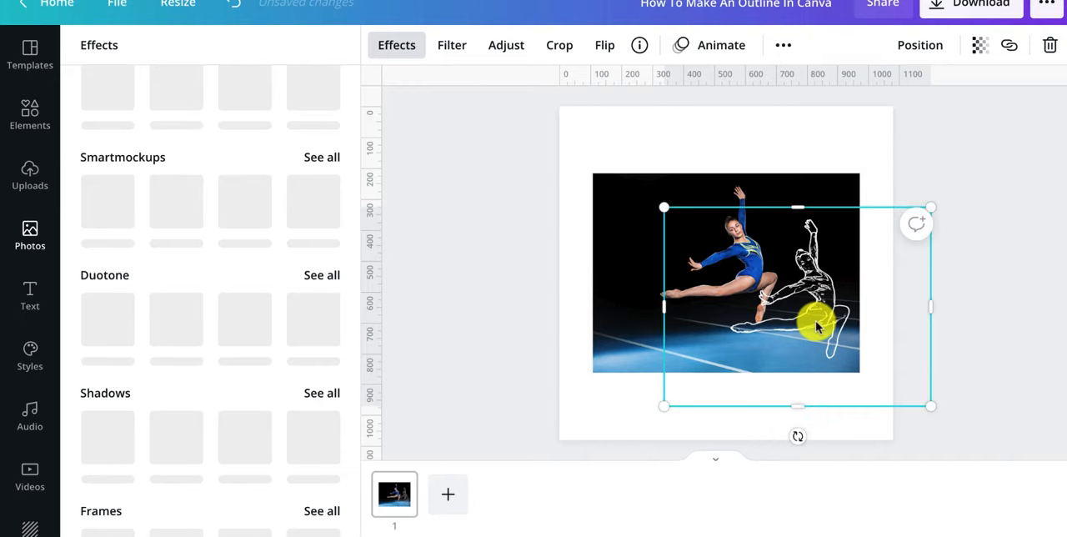